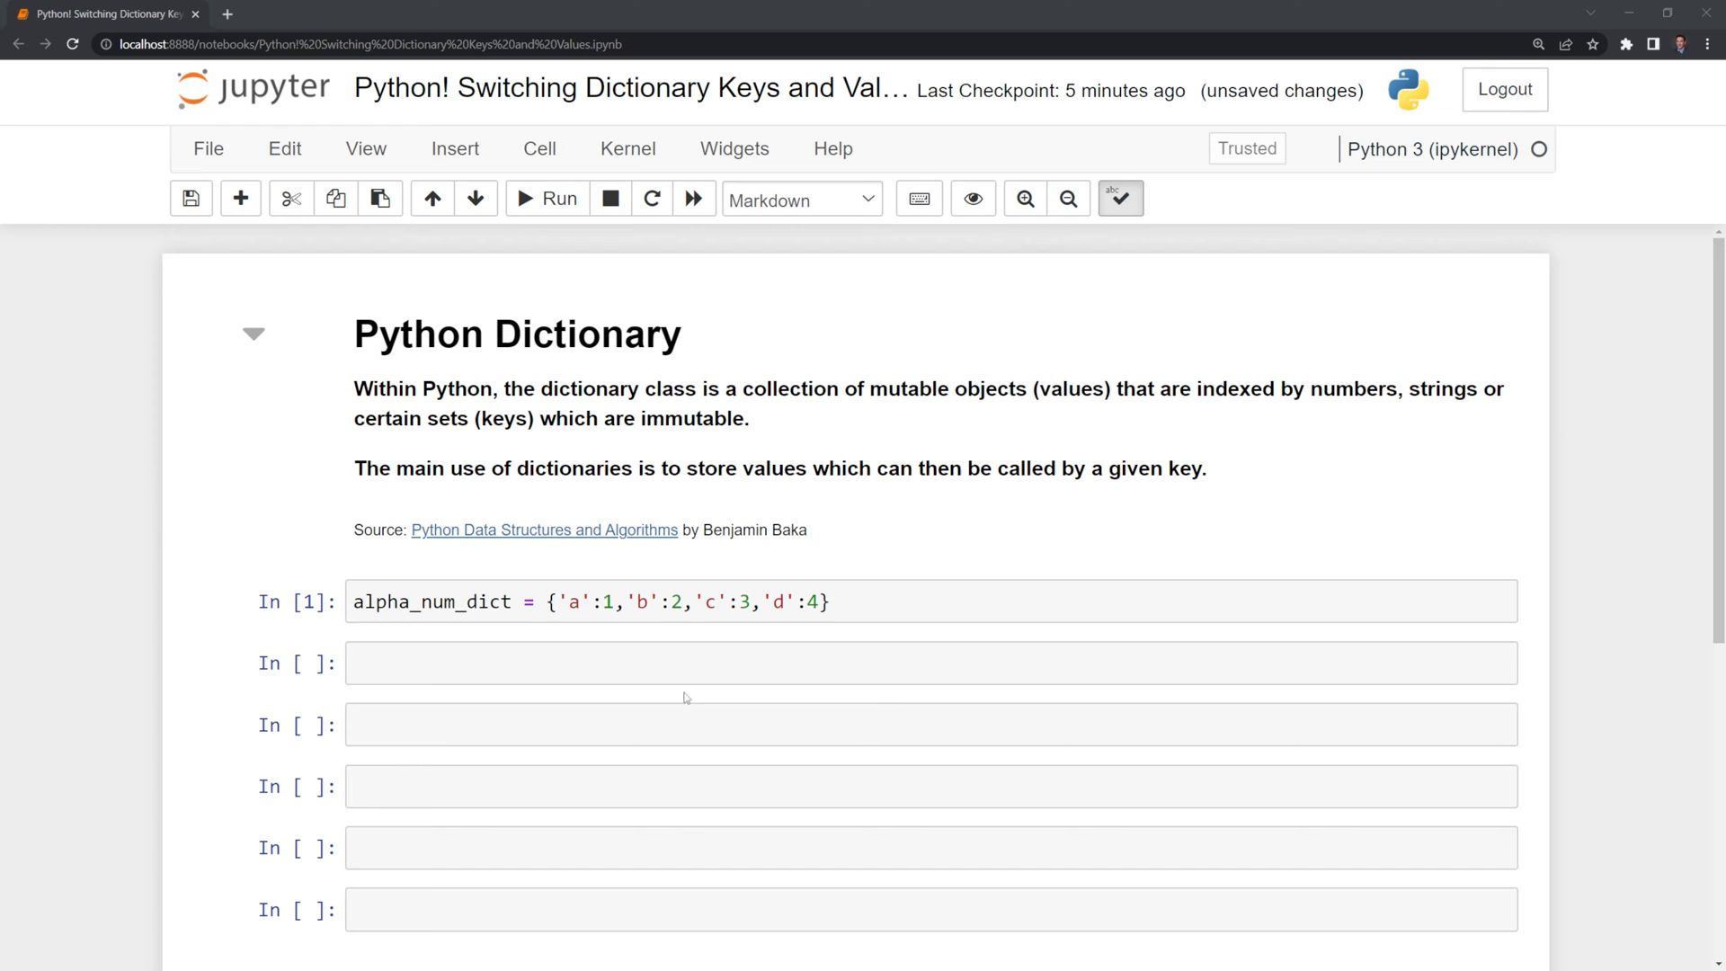
{"action": "mouse_move", "coordinate": [622, 707]}
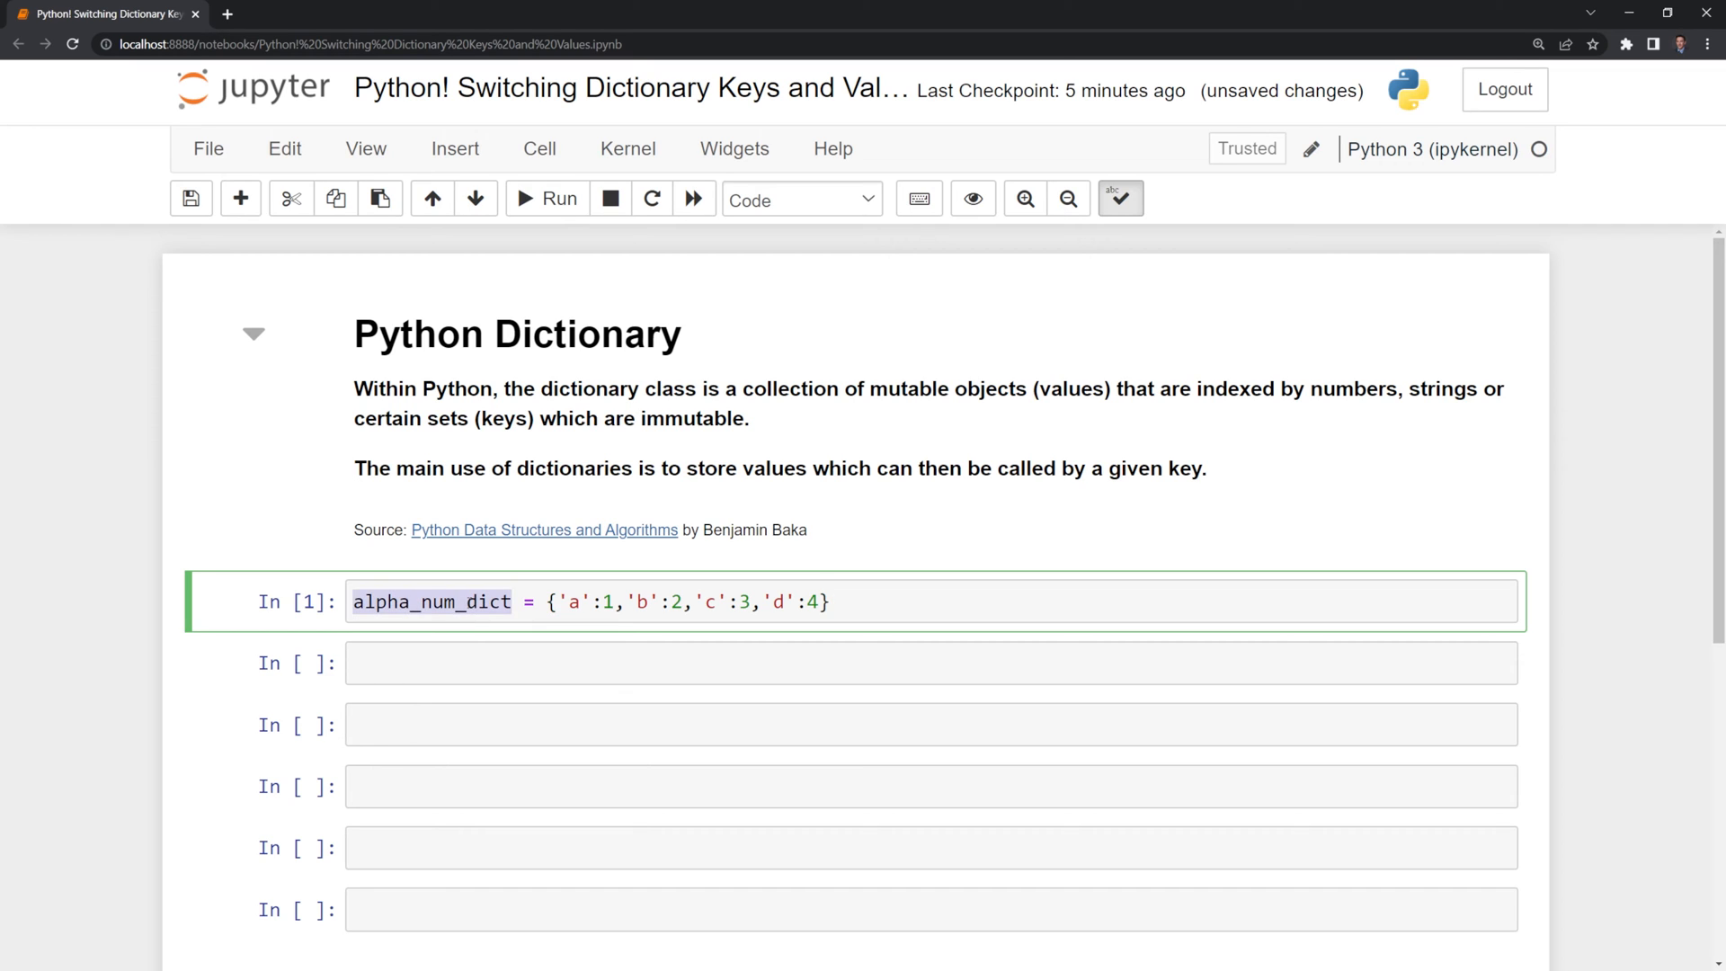
Step: Run alpha_num_dict['a'] in the second cell to get the value 1
{"action": "type", "text": "alpha_num_dict"}
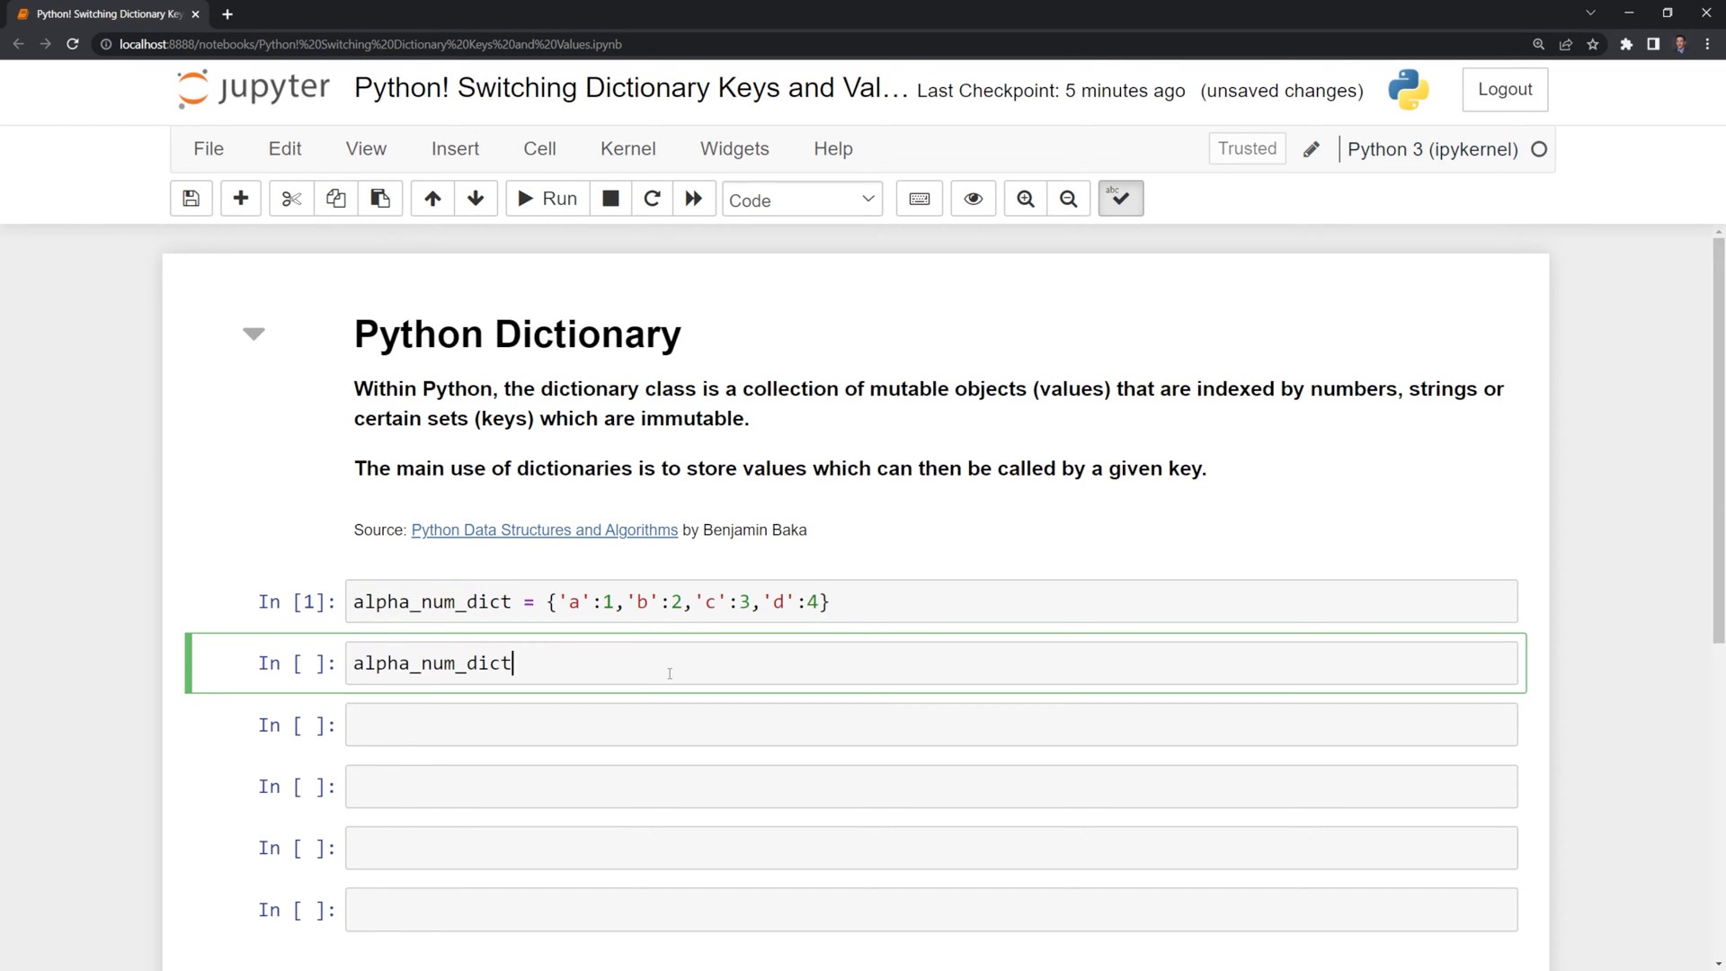
{"action": "mouse_move", "coordinate": [1060, 647]}
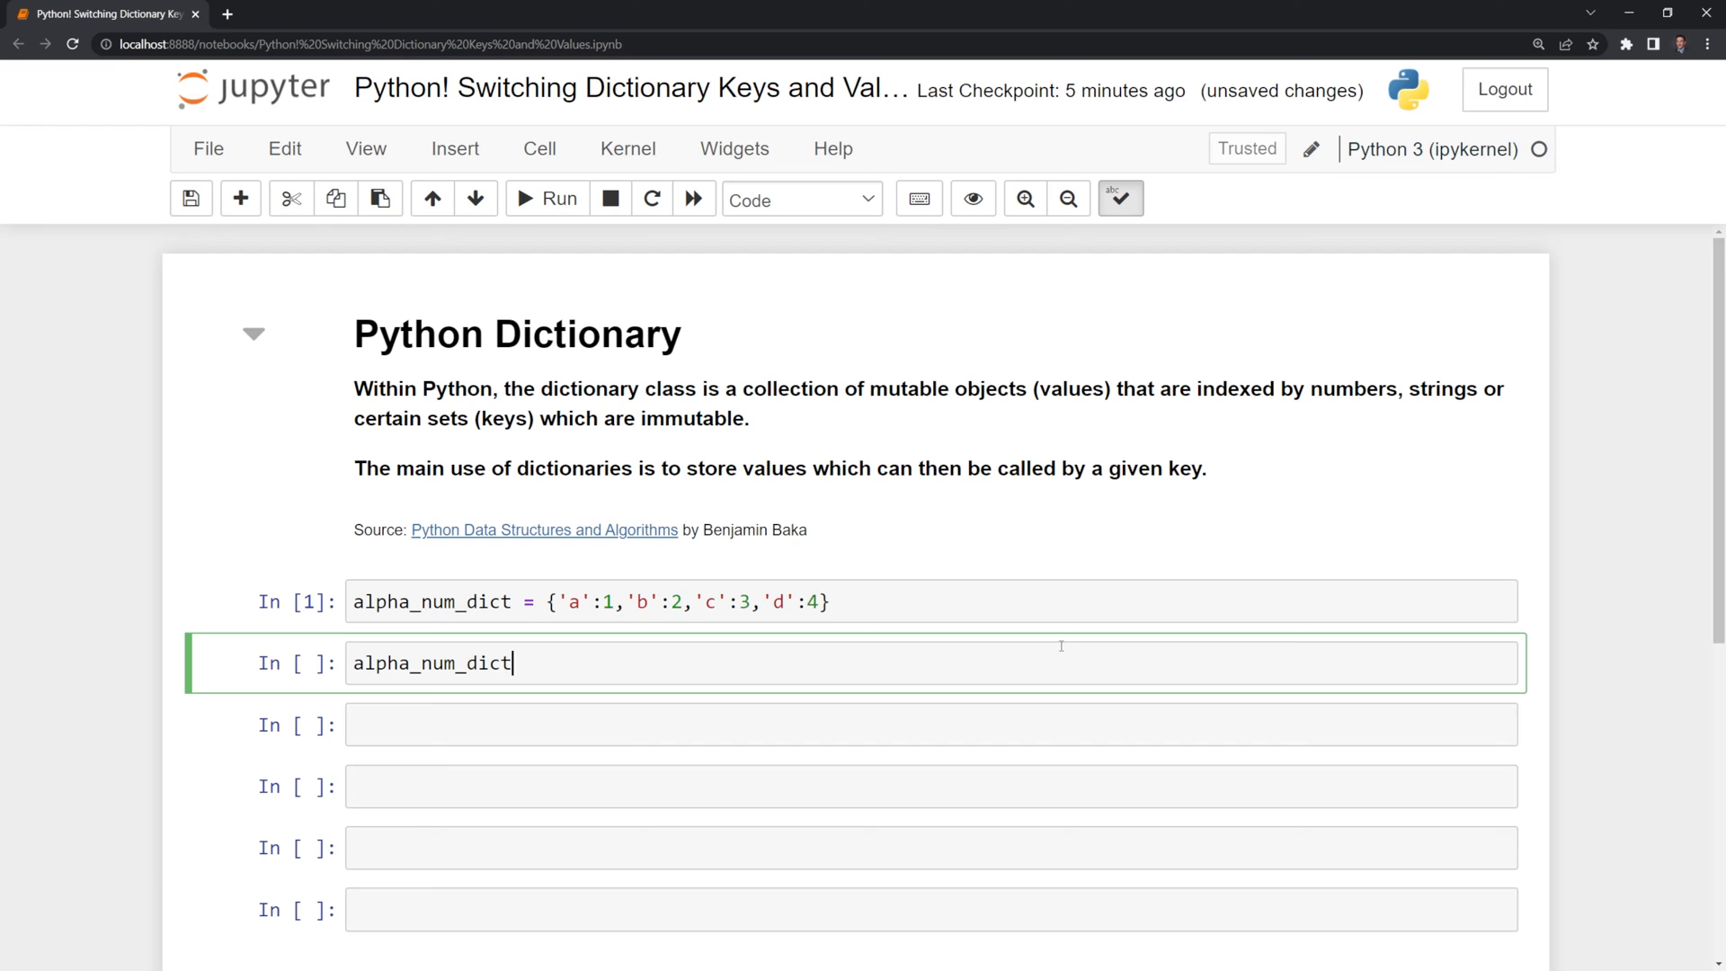
{"action": "type", "text": "[]"}
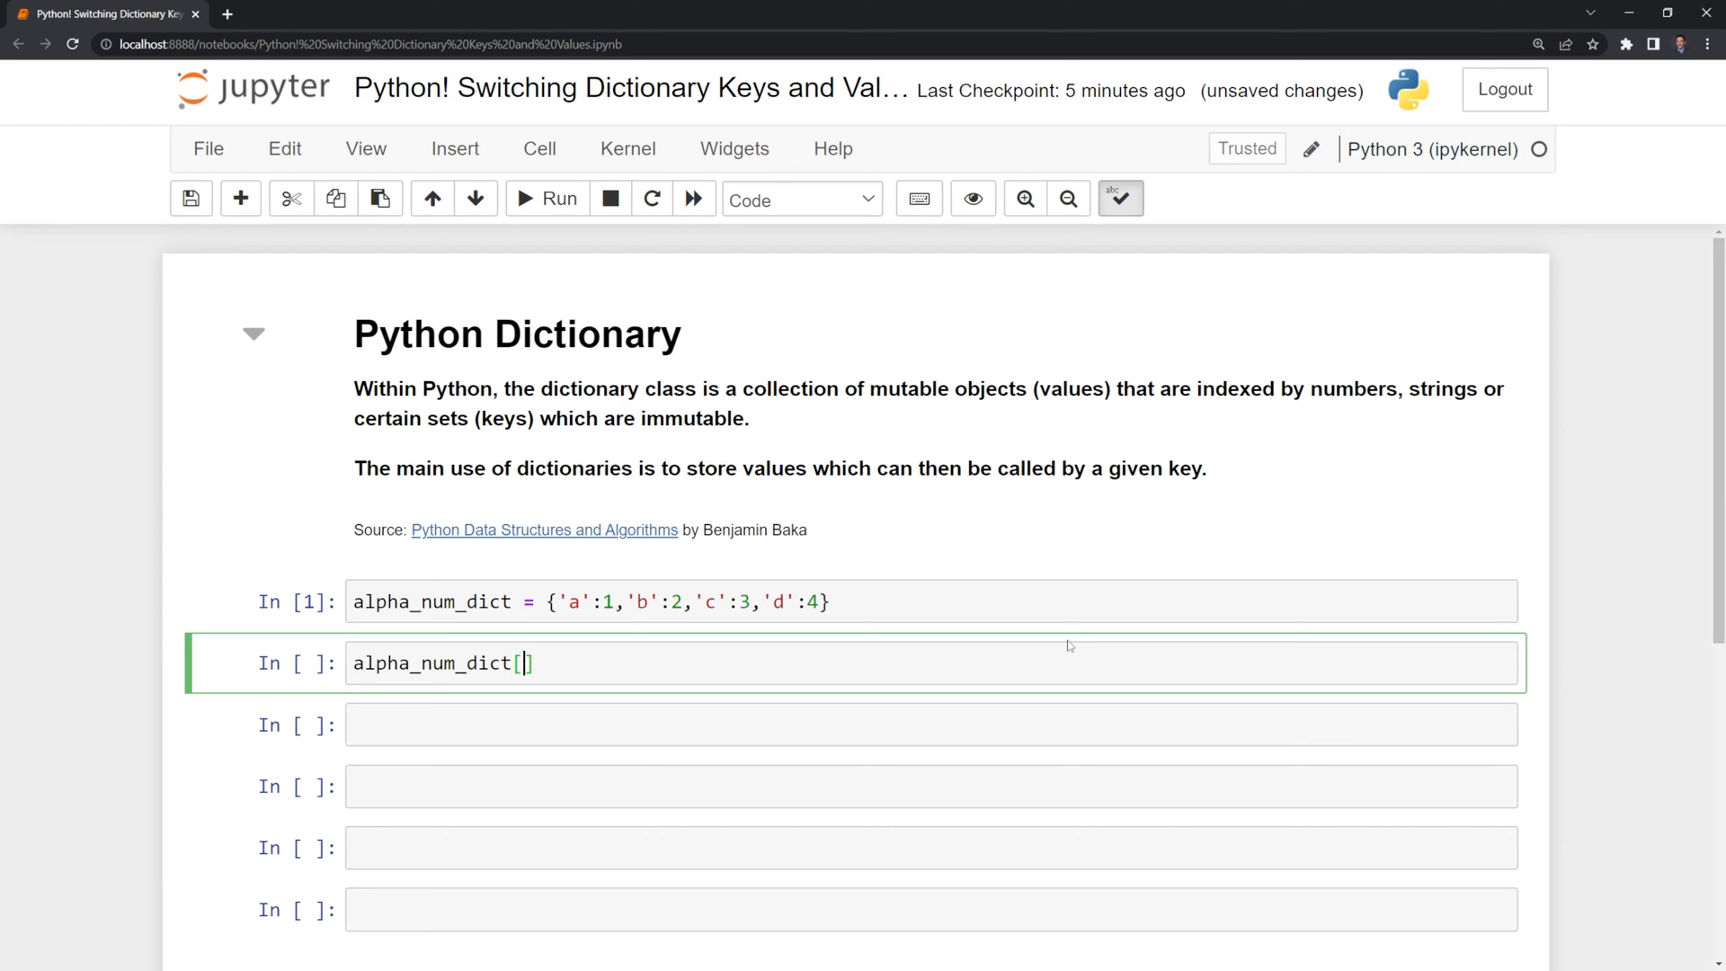
{"action": "type", "text": "'a'"}
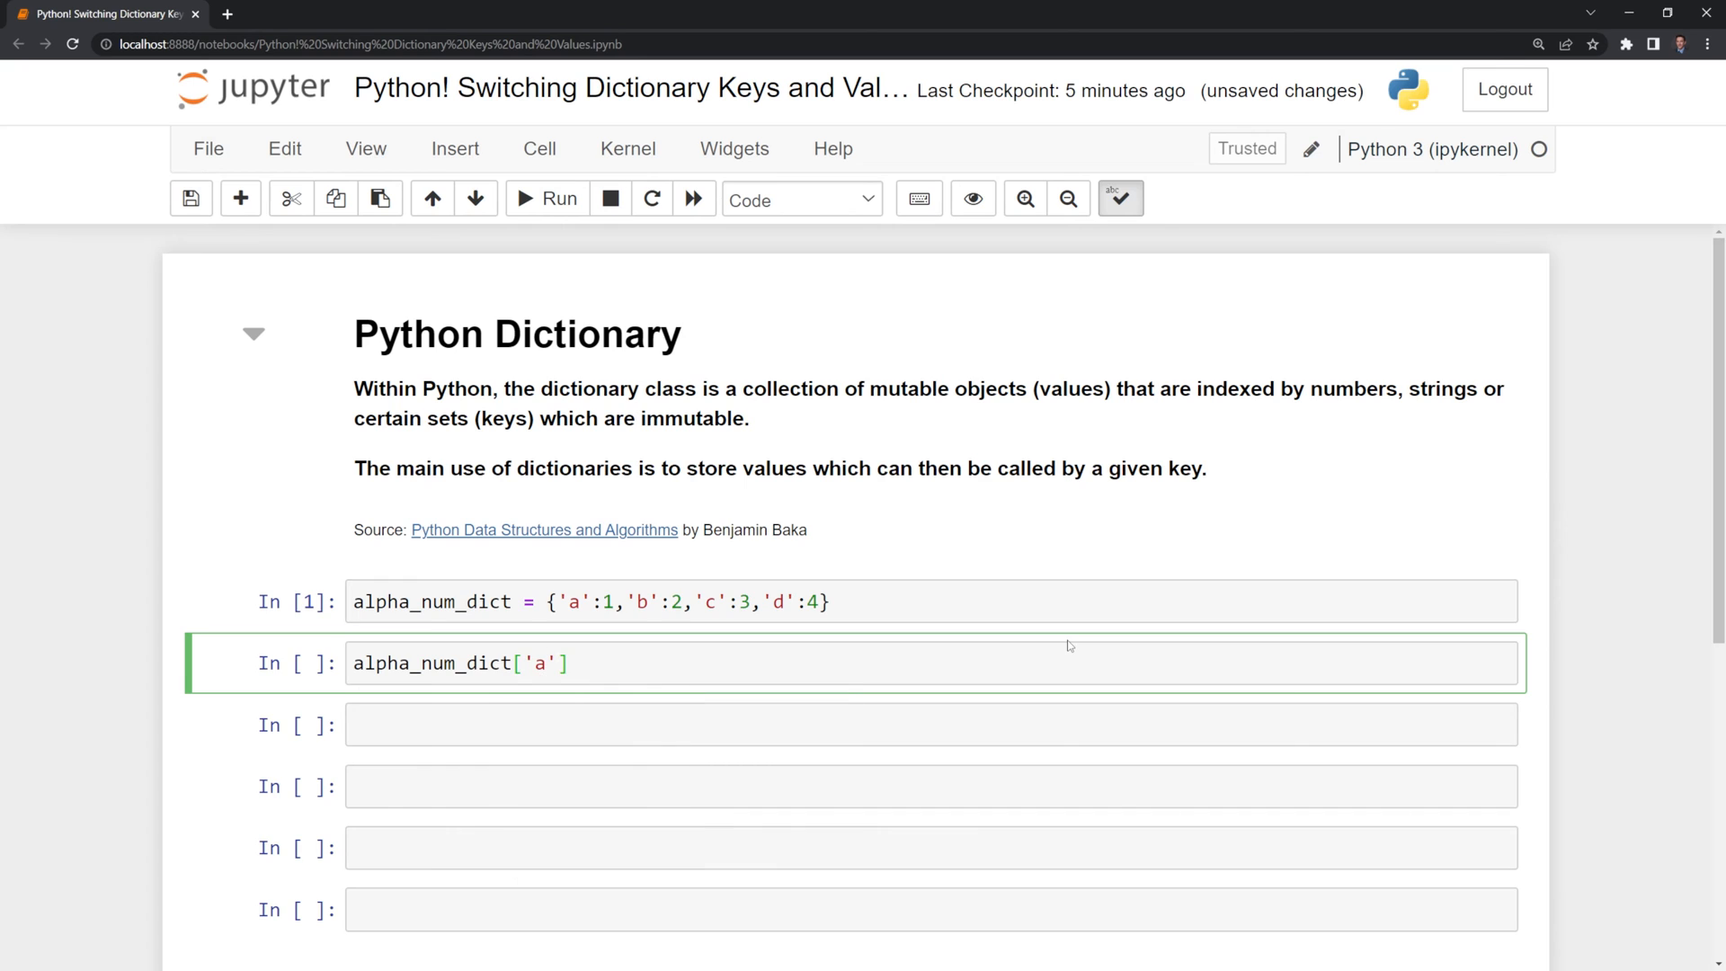
{"action": "left_click", "coordinate": [546, 197]}
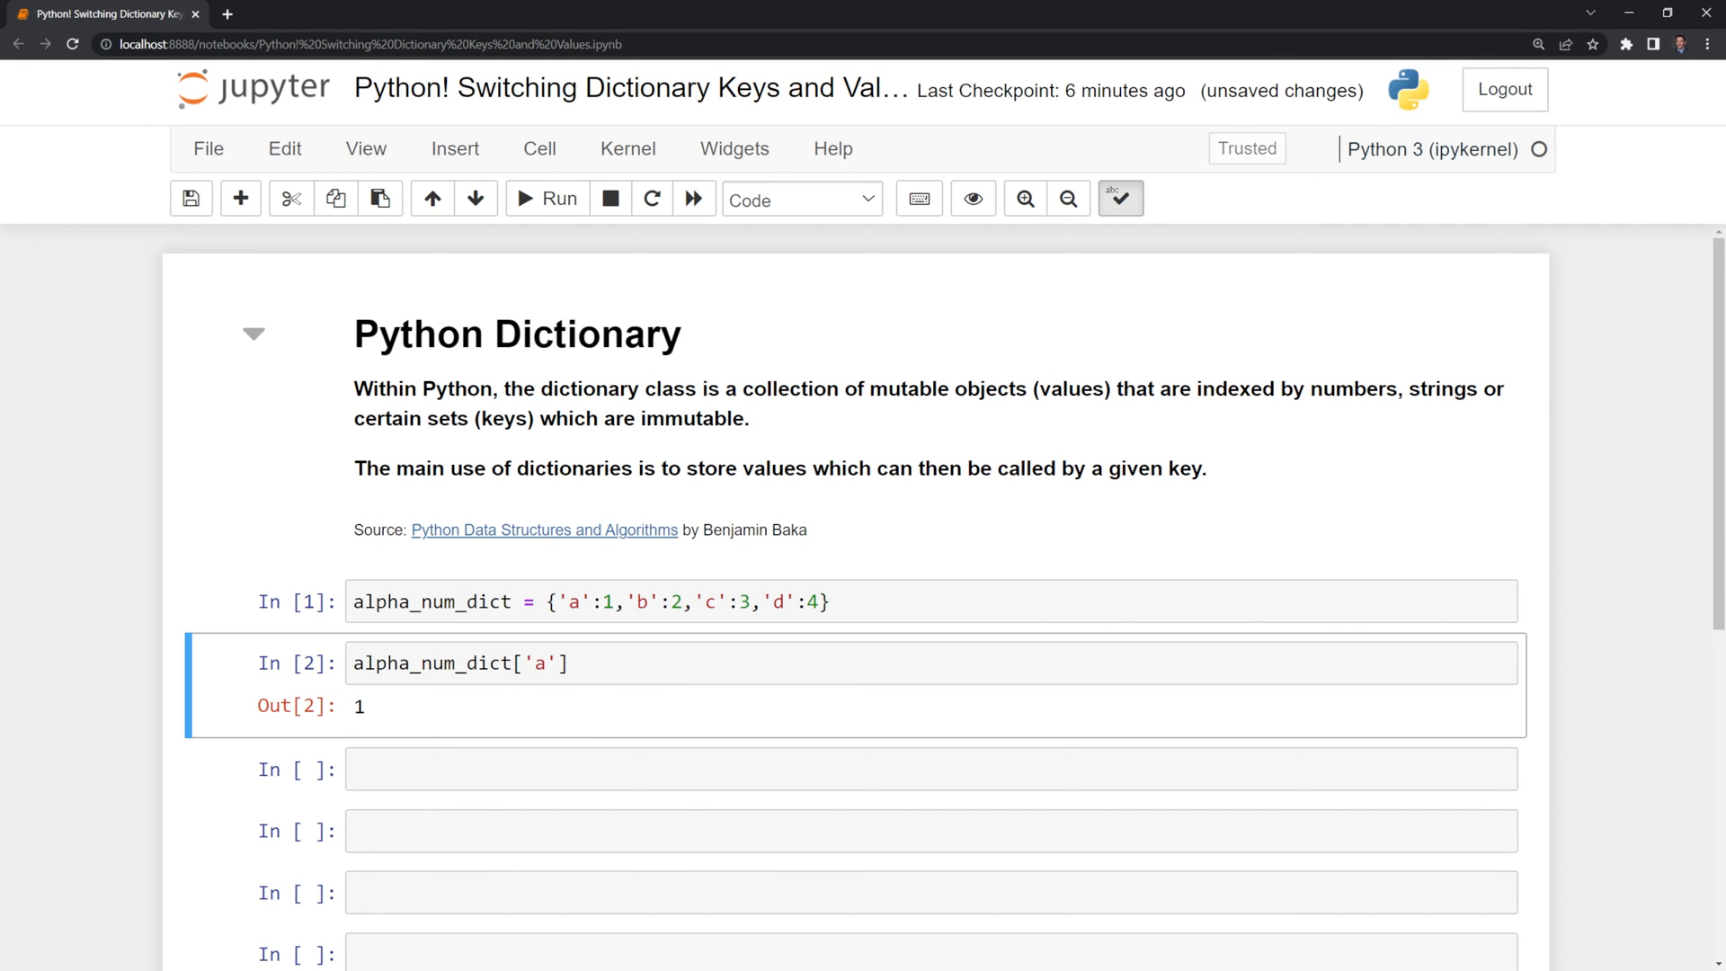
Step: Run alpha_num_dict.keys() and alpha_num_dict.values() in new cells, listing 'a'–'d' and 1–4
{"action": "left_click", "coordinate": [771, 769]}
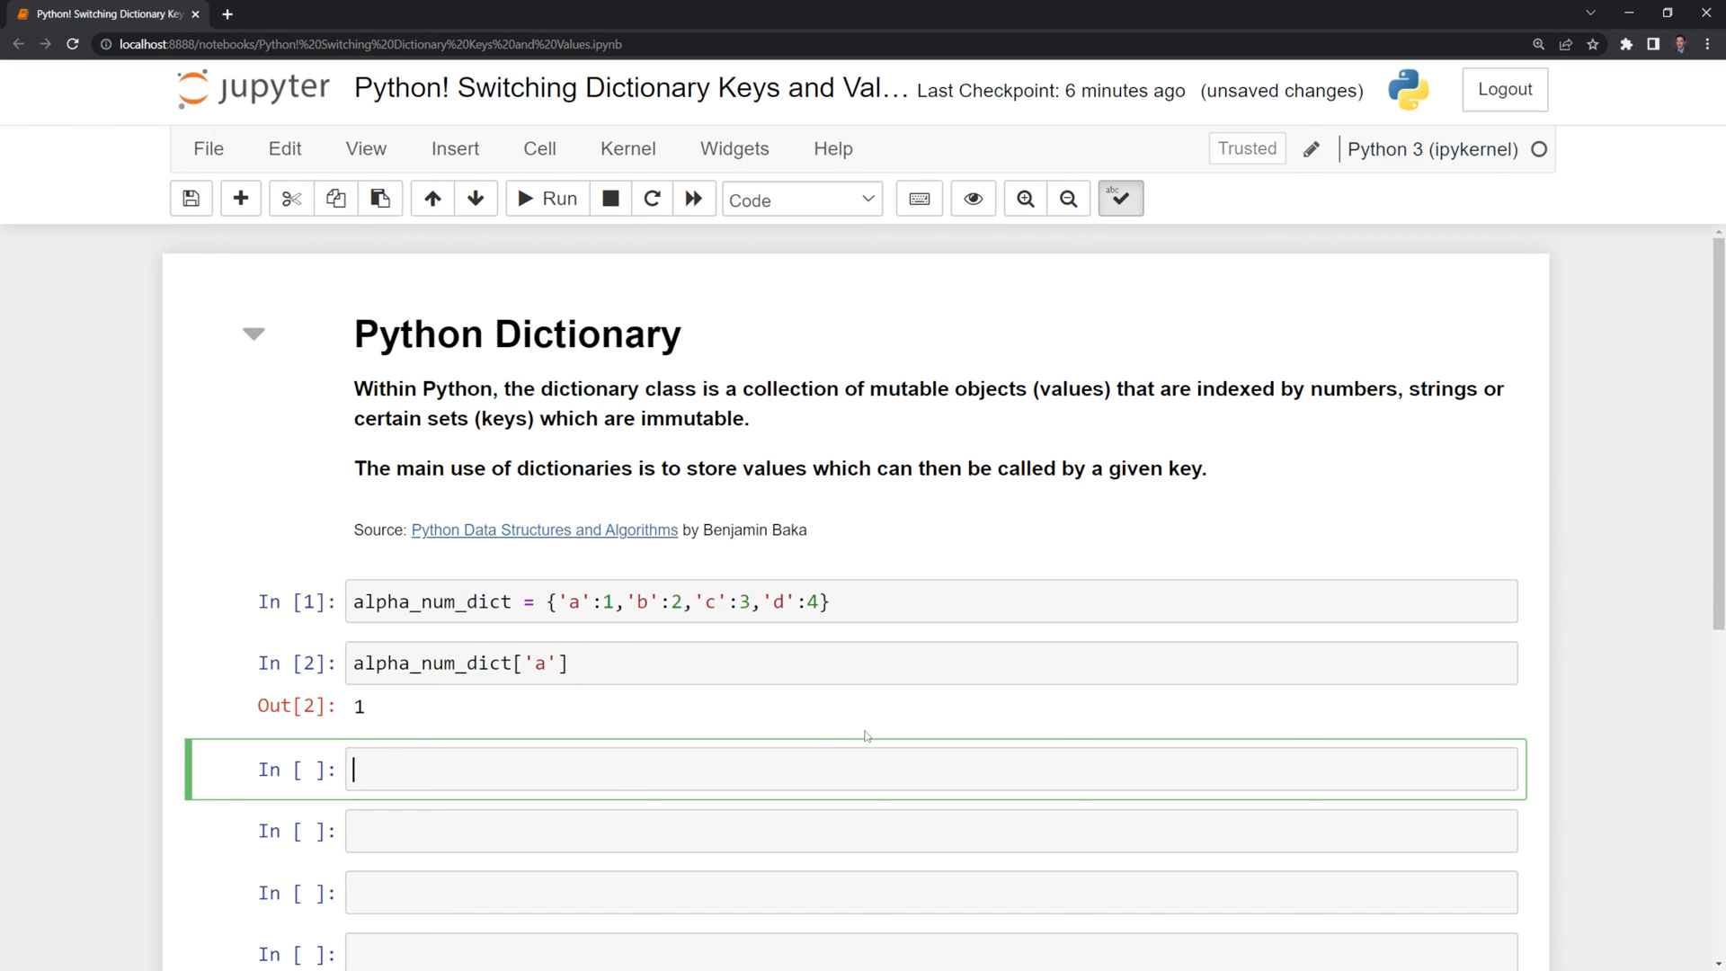
{"action": "type", "text": "alpha_num_dict."}
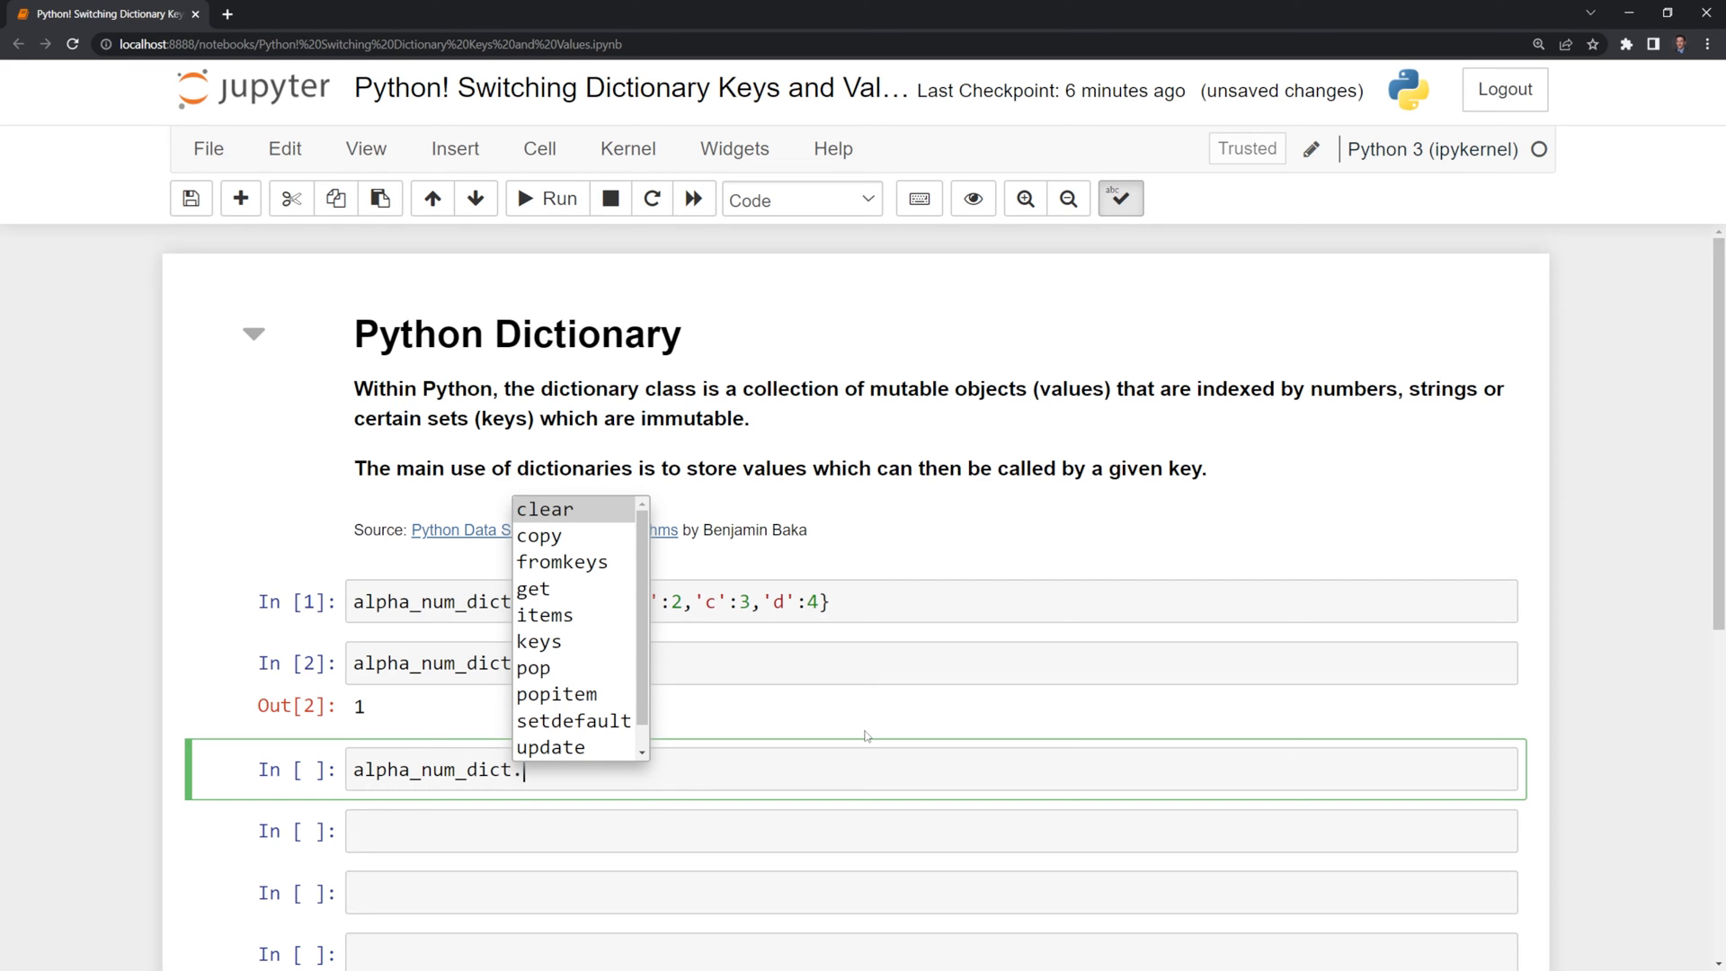
{"action": "left_click", "coordinate": [539, 641]}
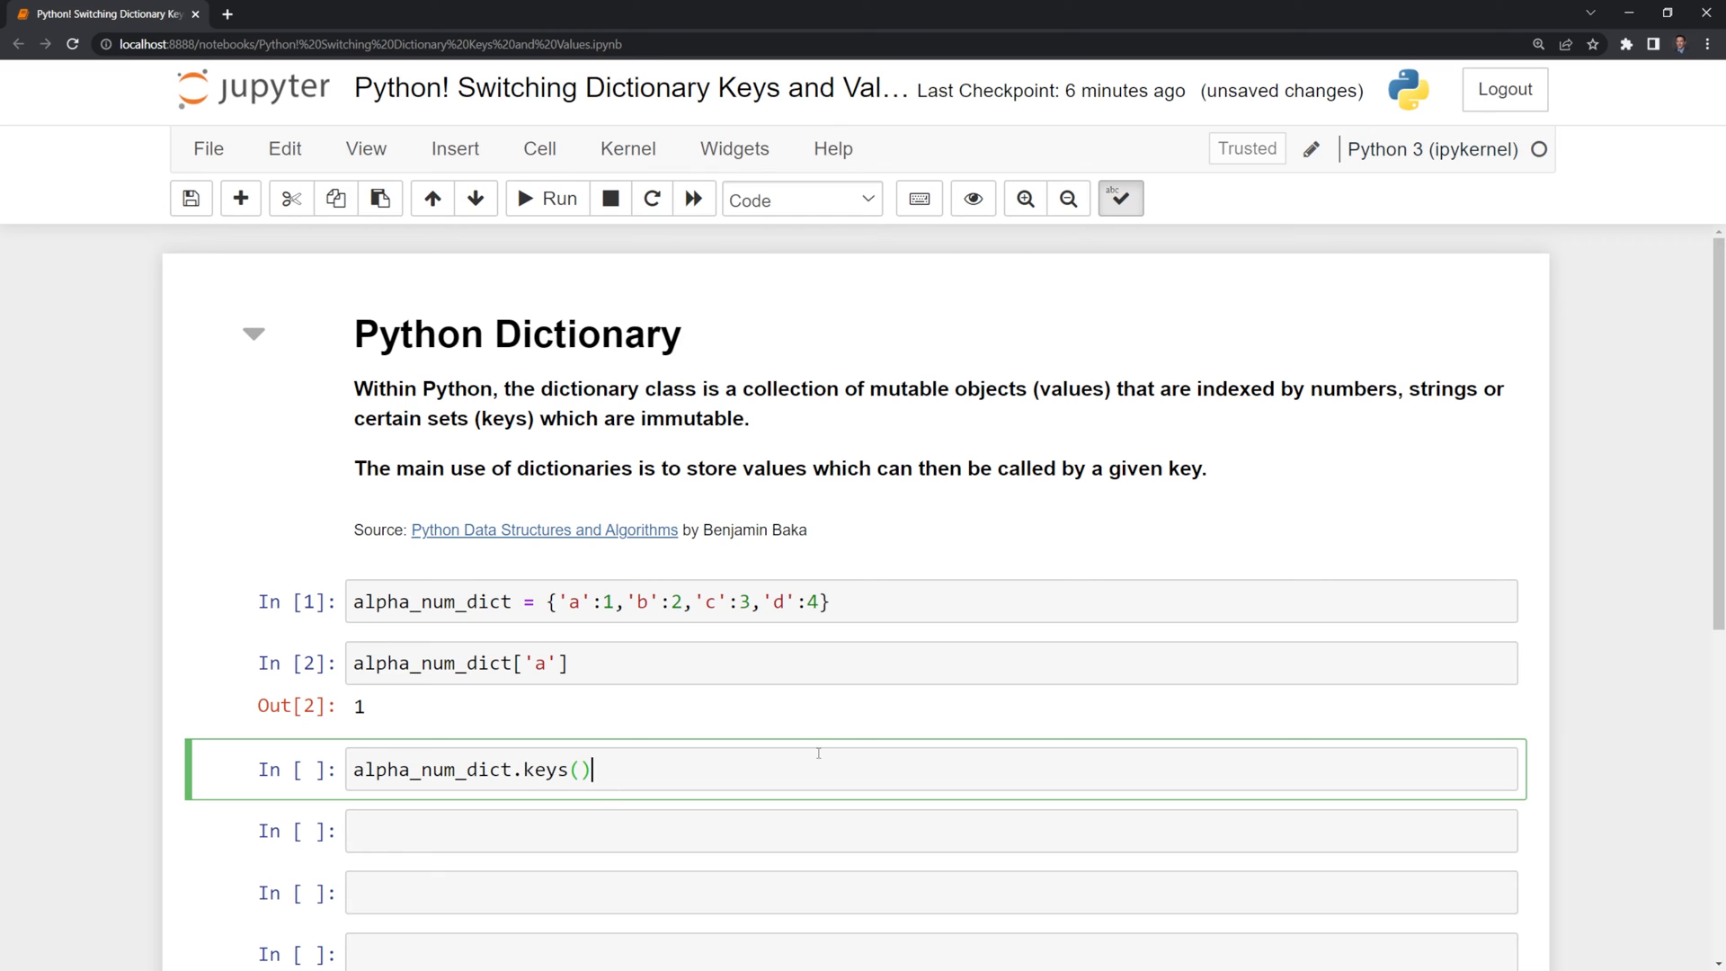
{"action": "left_click", "coordinate": [546, 198]}
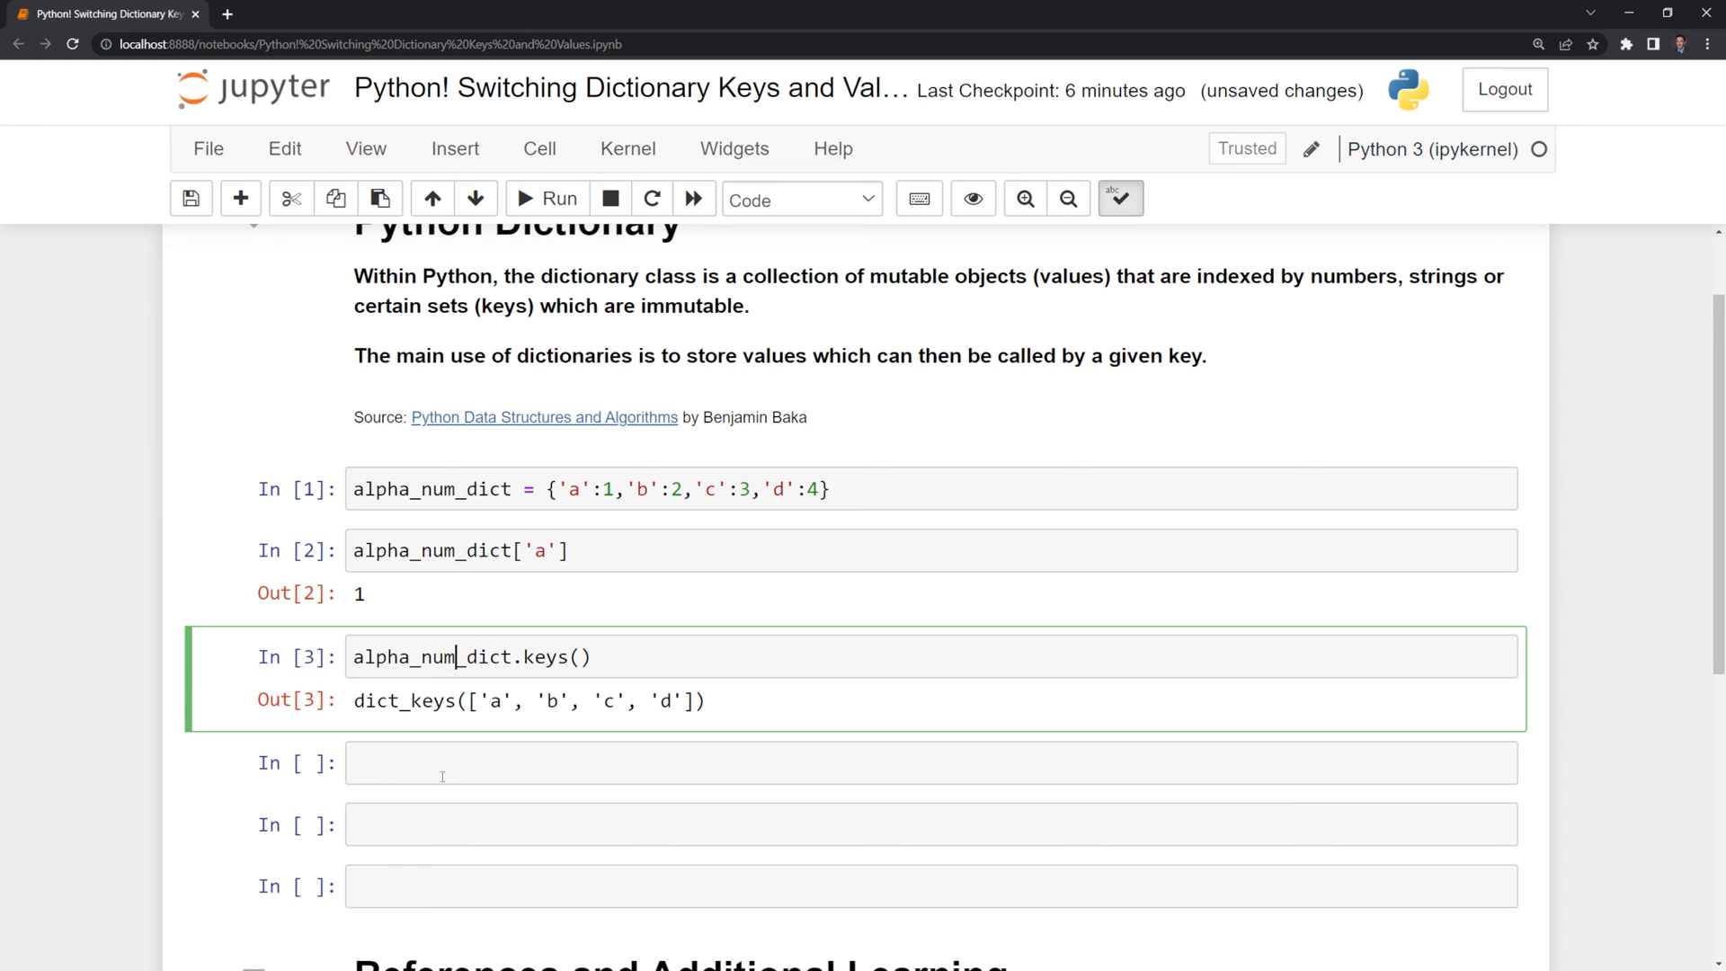
{"action": "type", "text": "alpha_num_dict.values("}
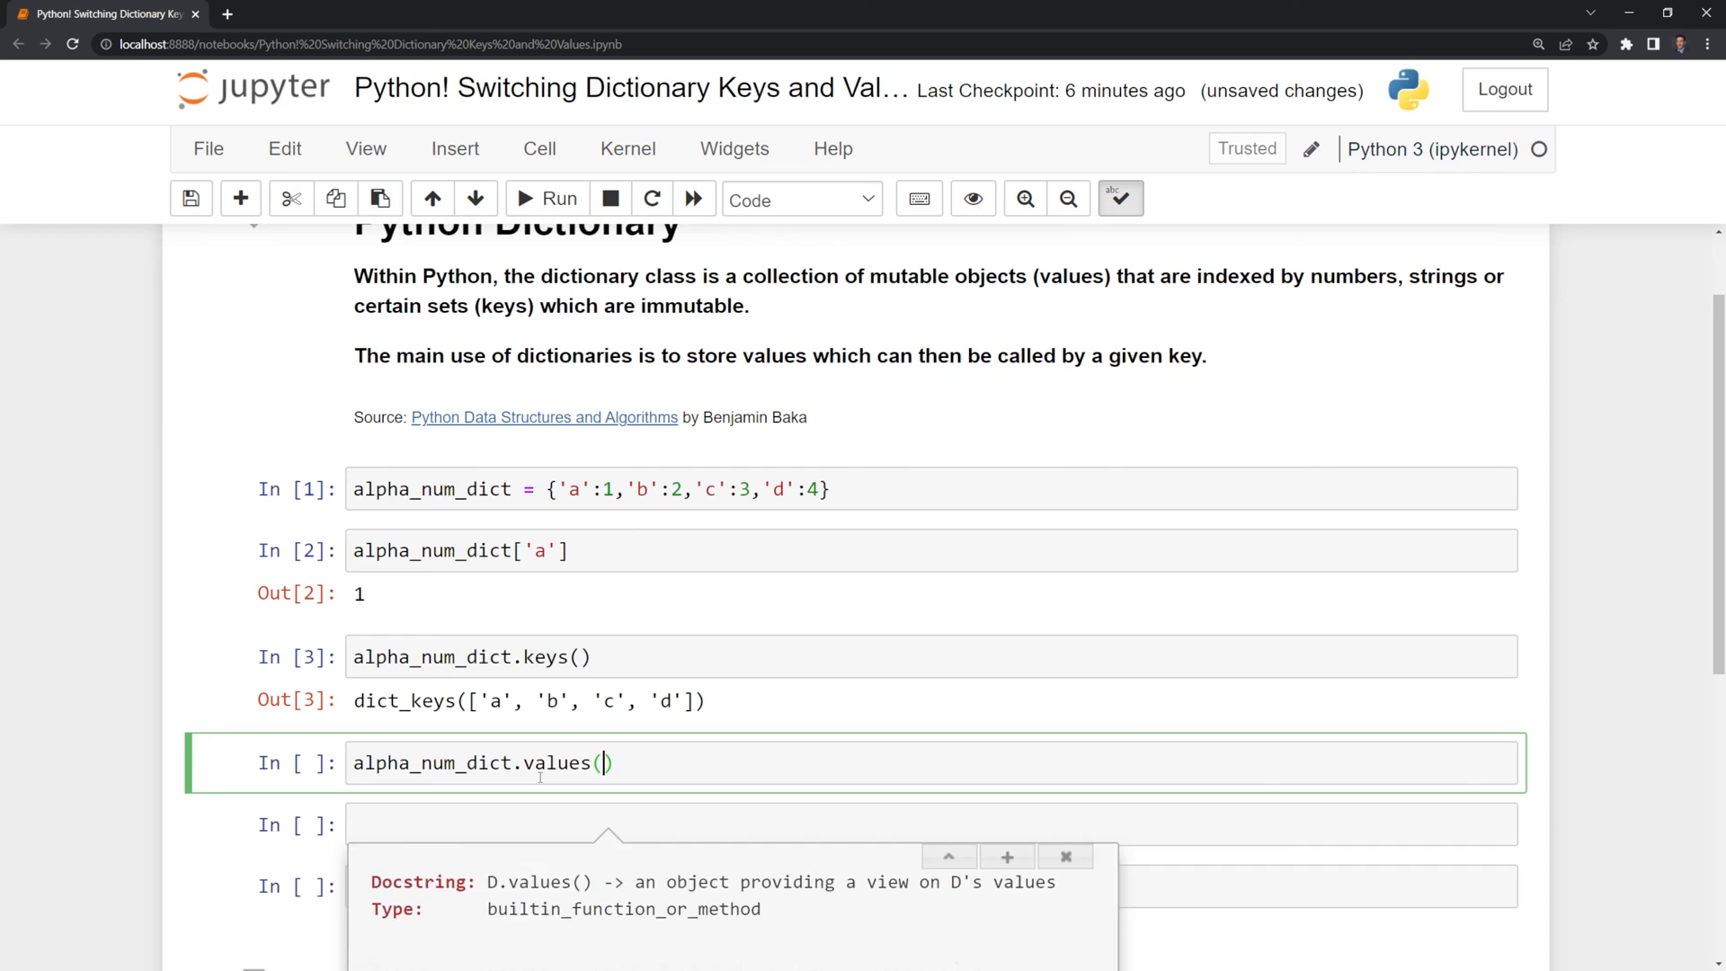
{"action": "left_click", "coordinate": [546, 199]}
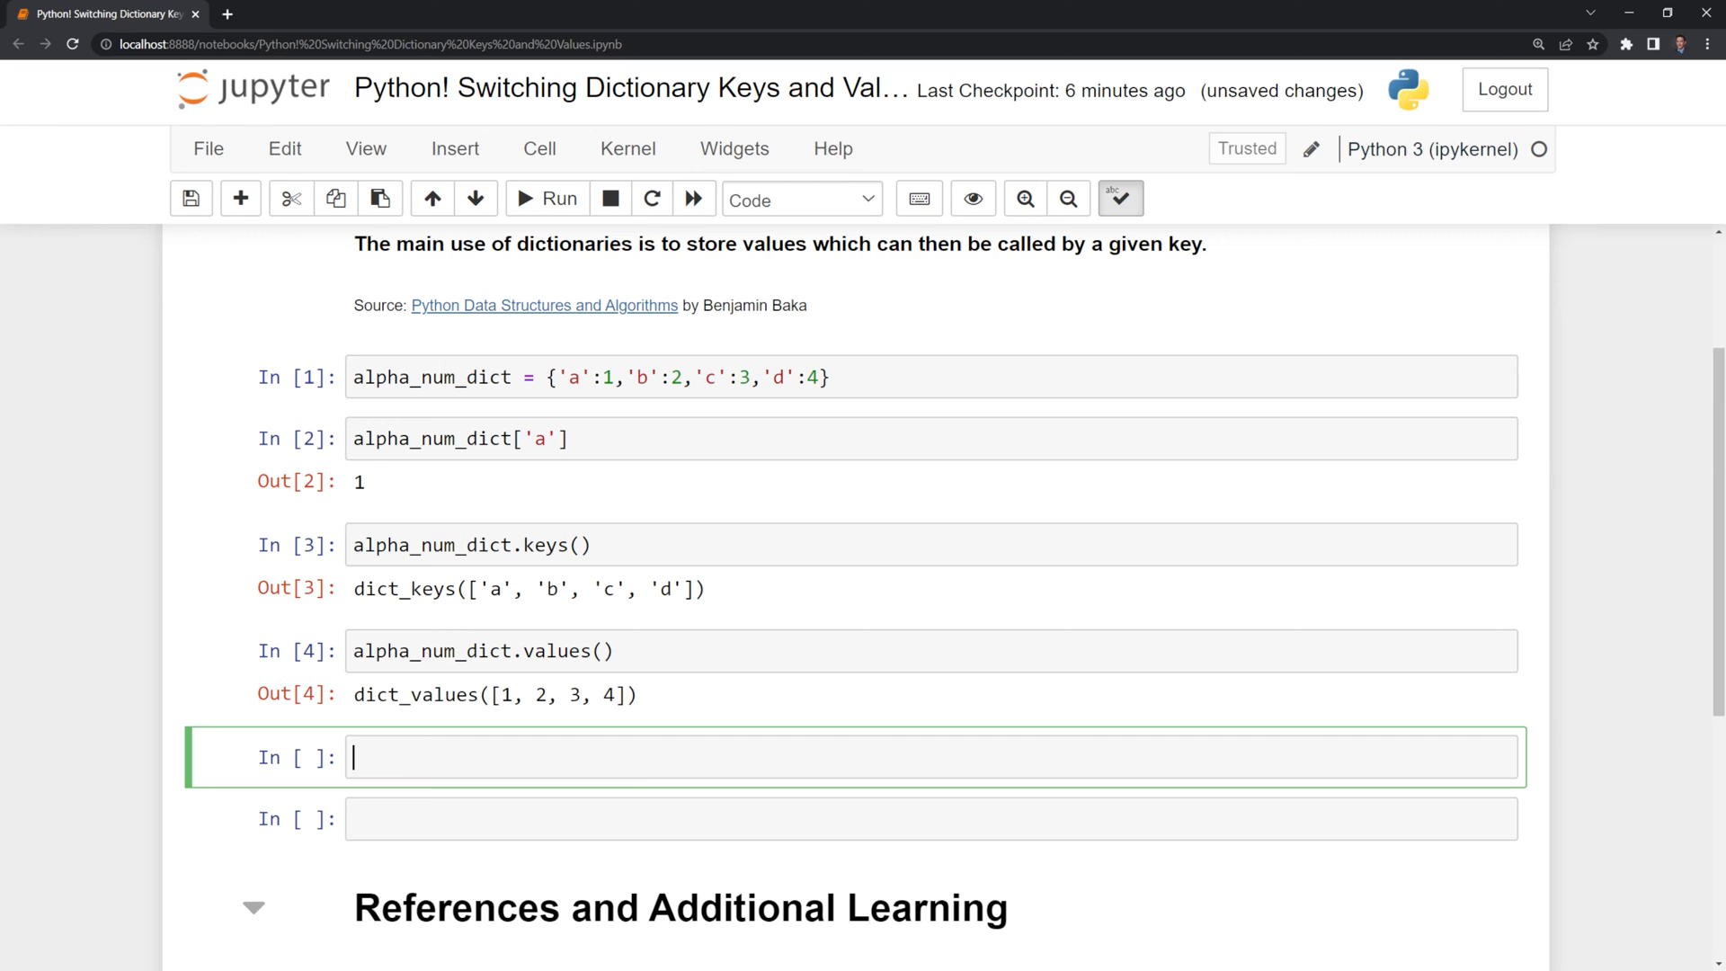
{"action": "mouse_move", "coordinate": [1025, 868]}
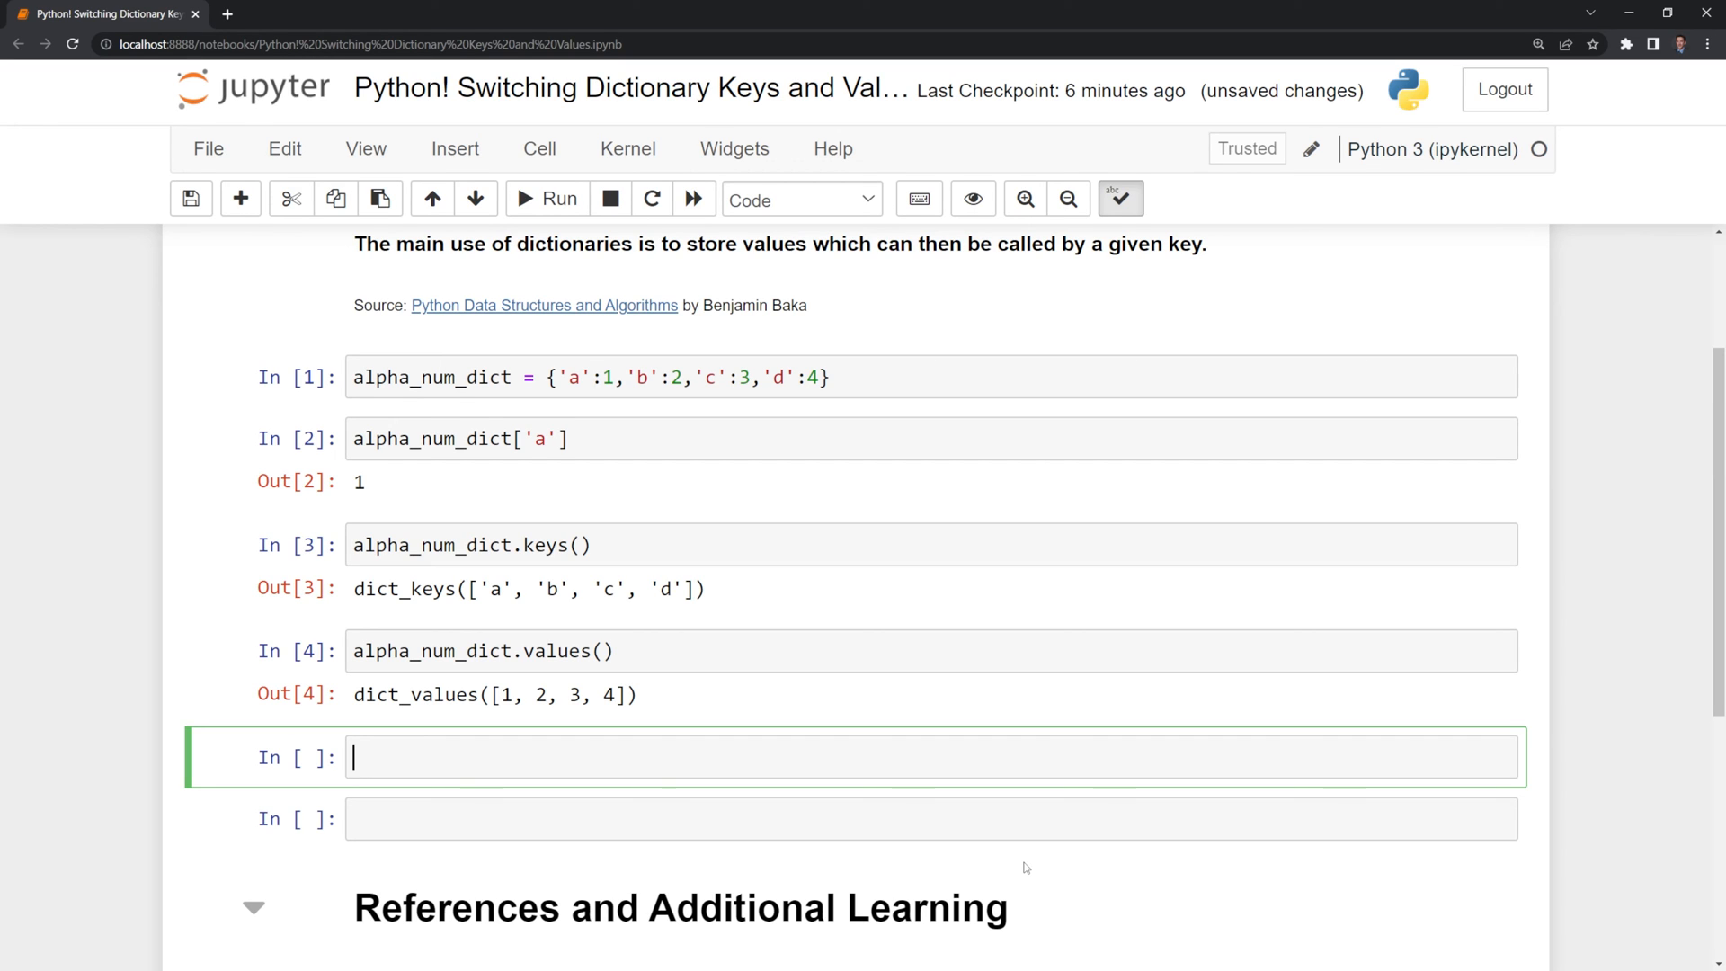
Step: Run a comprehension {k:v for k,v in zip(values, keys)} producing {1:'a', 2:'b', 3:'c', 4:'d'}
{"action": "type", "text": "{}"}
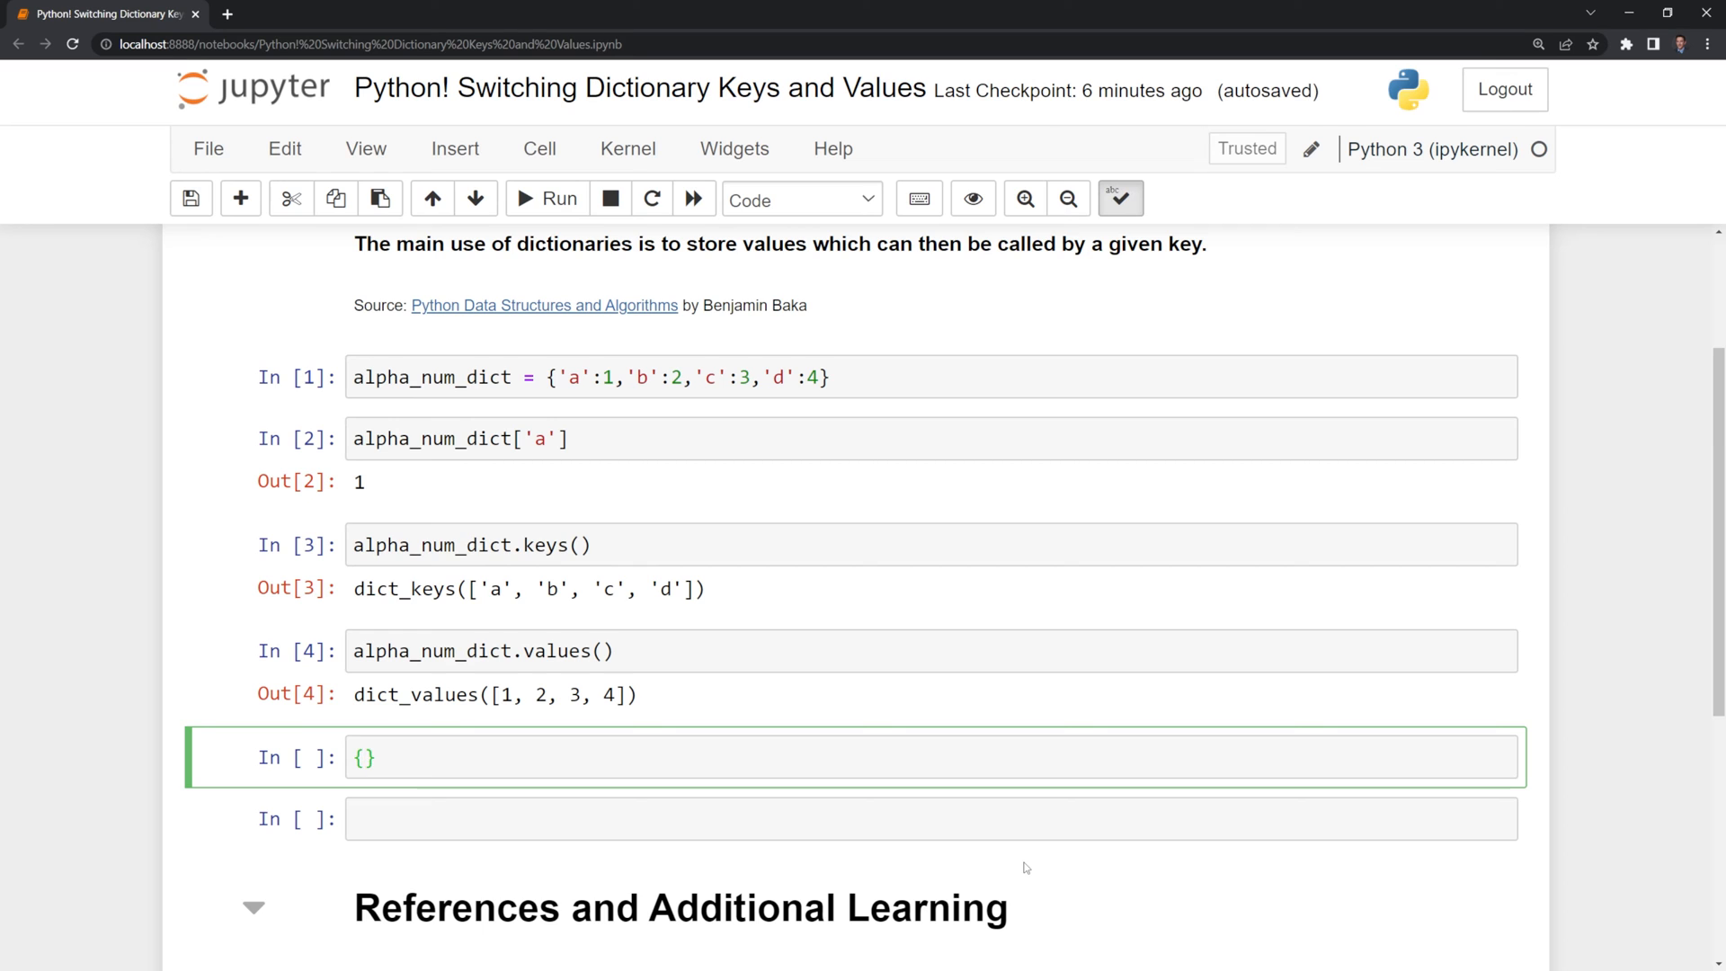
{"action": "type", "text": "k:v"}
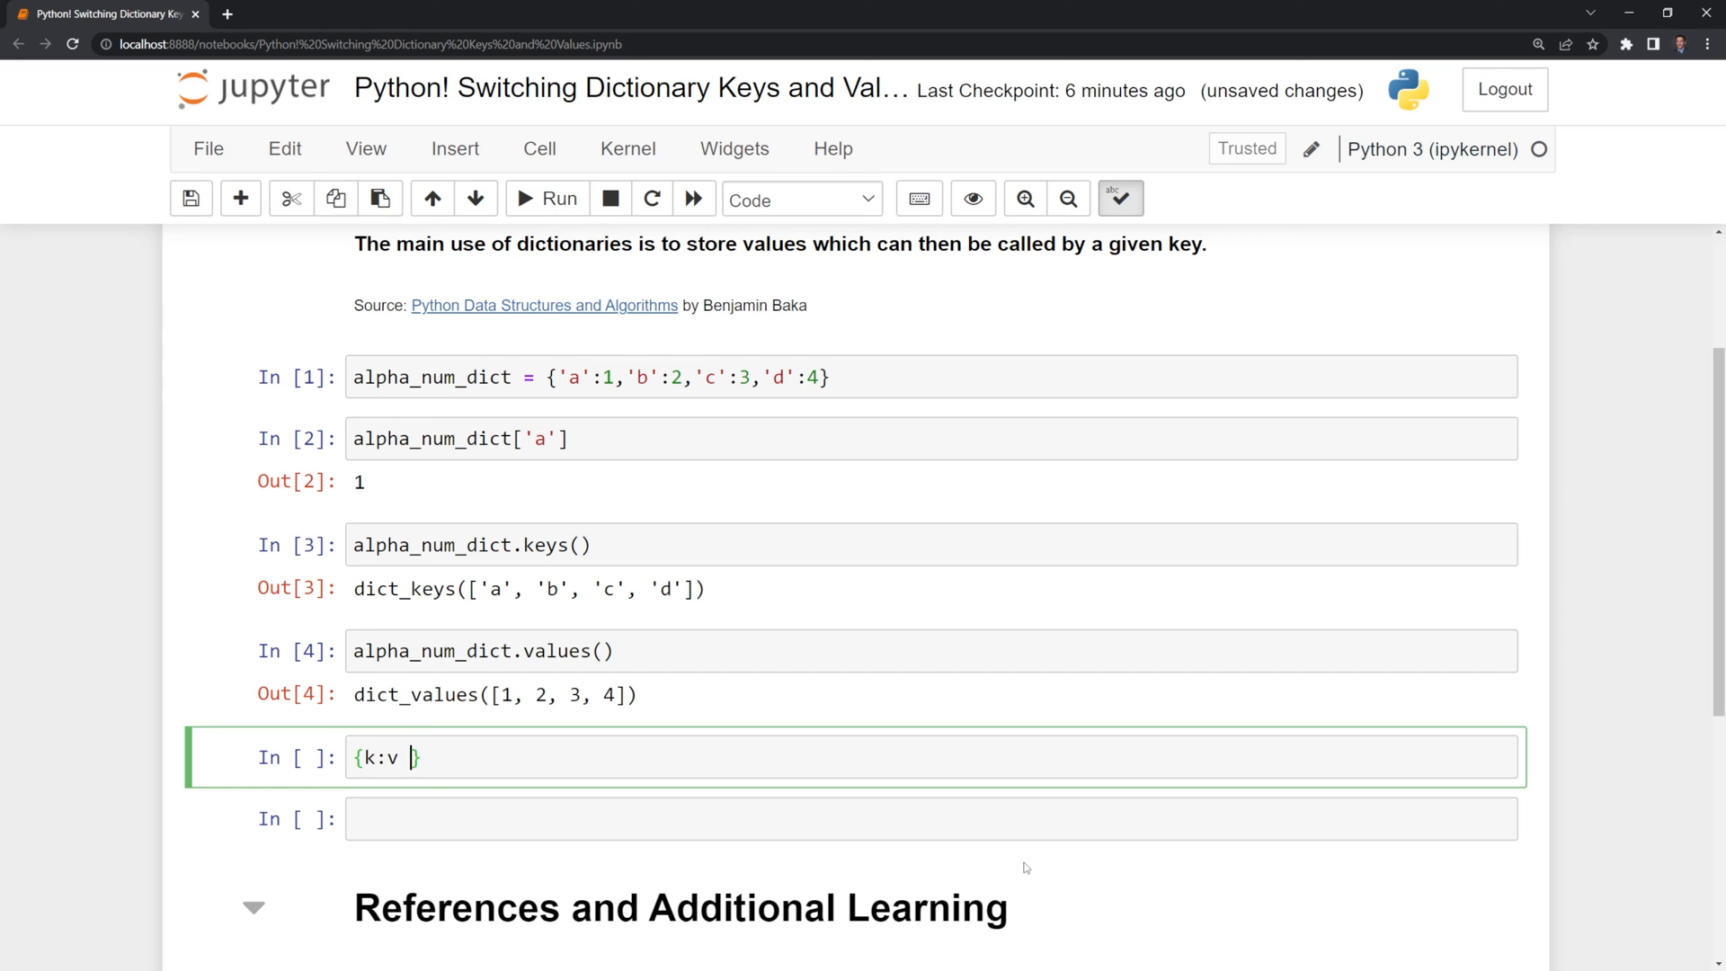
{"action": "type", "text": "for k,v"}
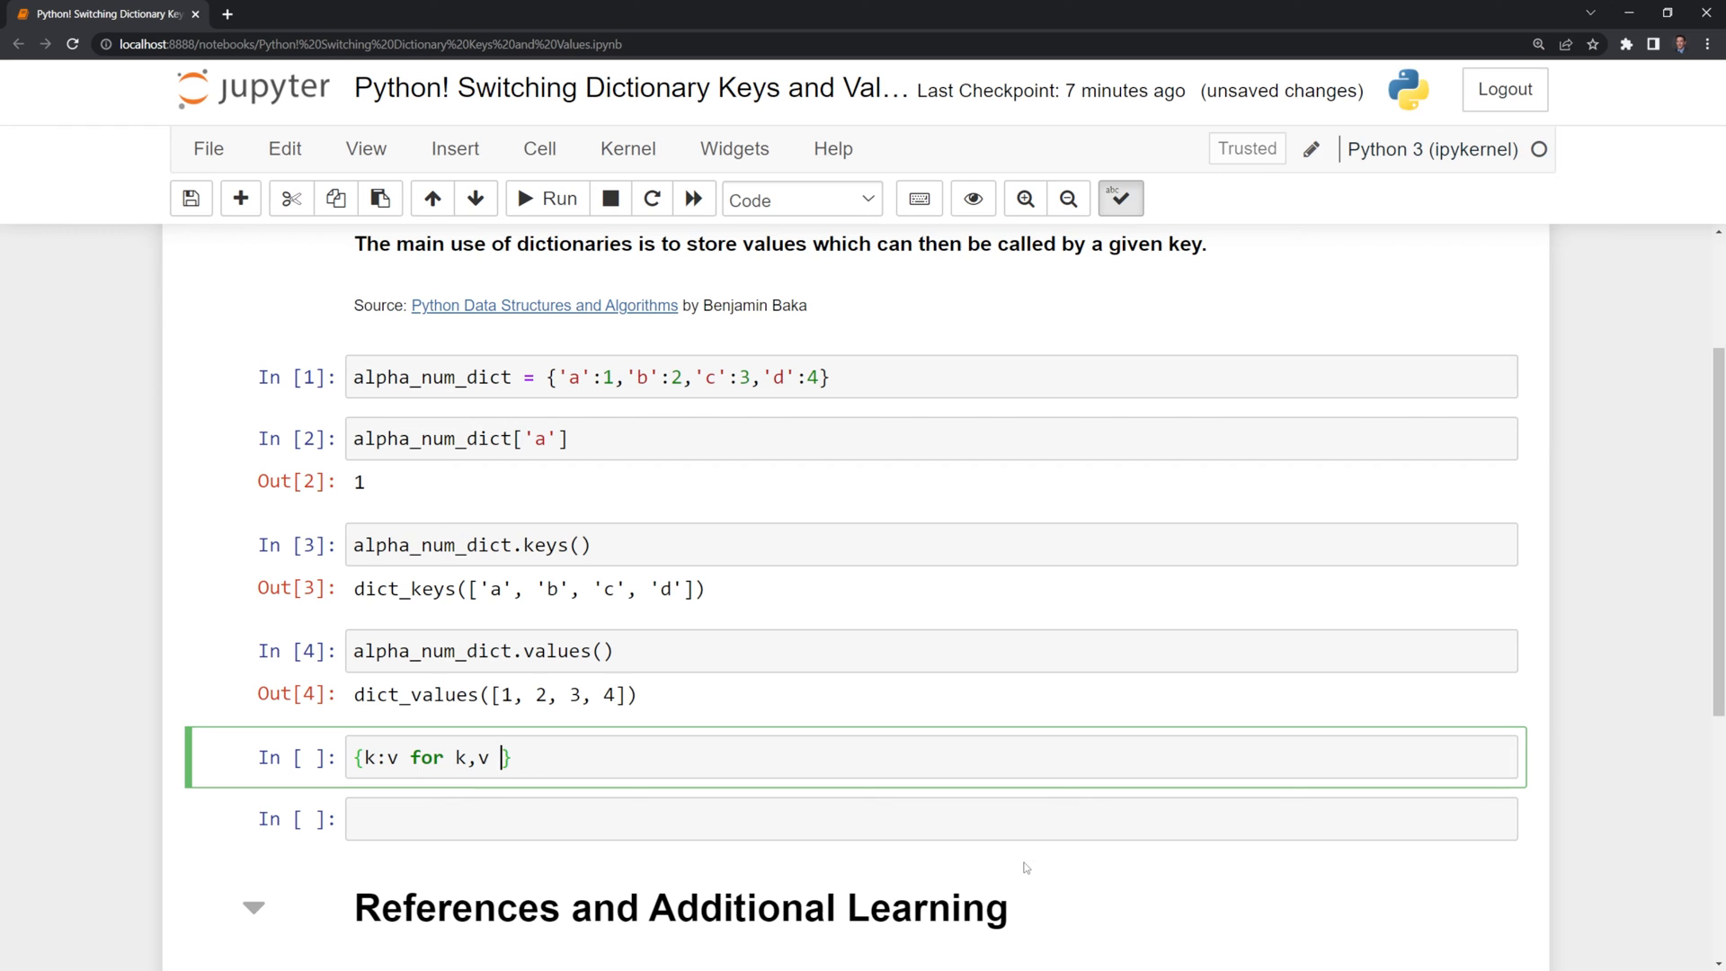
{"action": "type", "text": "in zip(alpha_num_dict"}
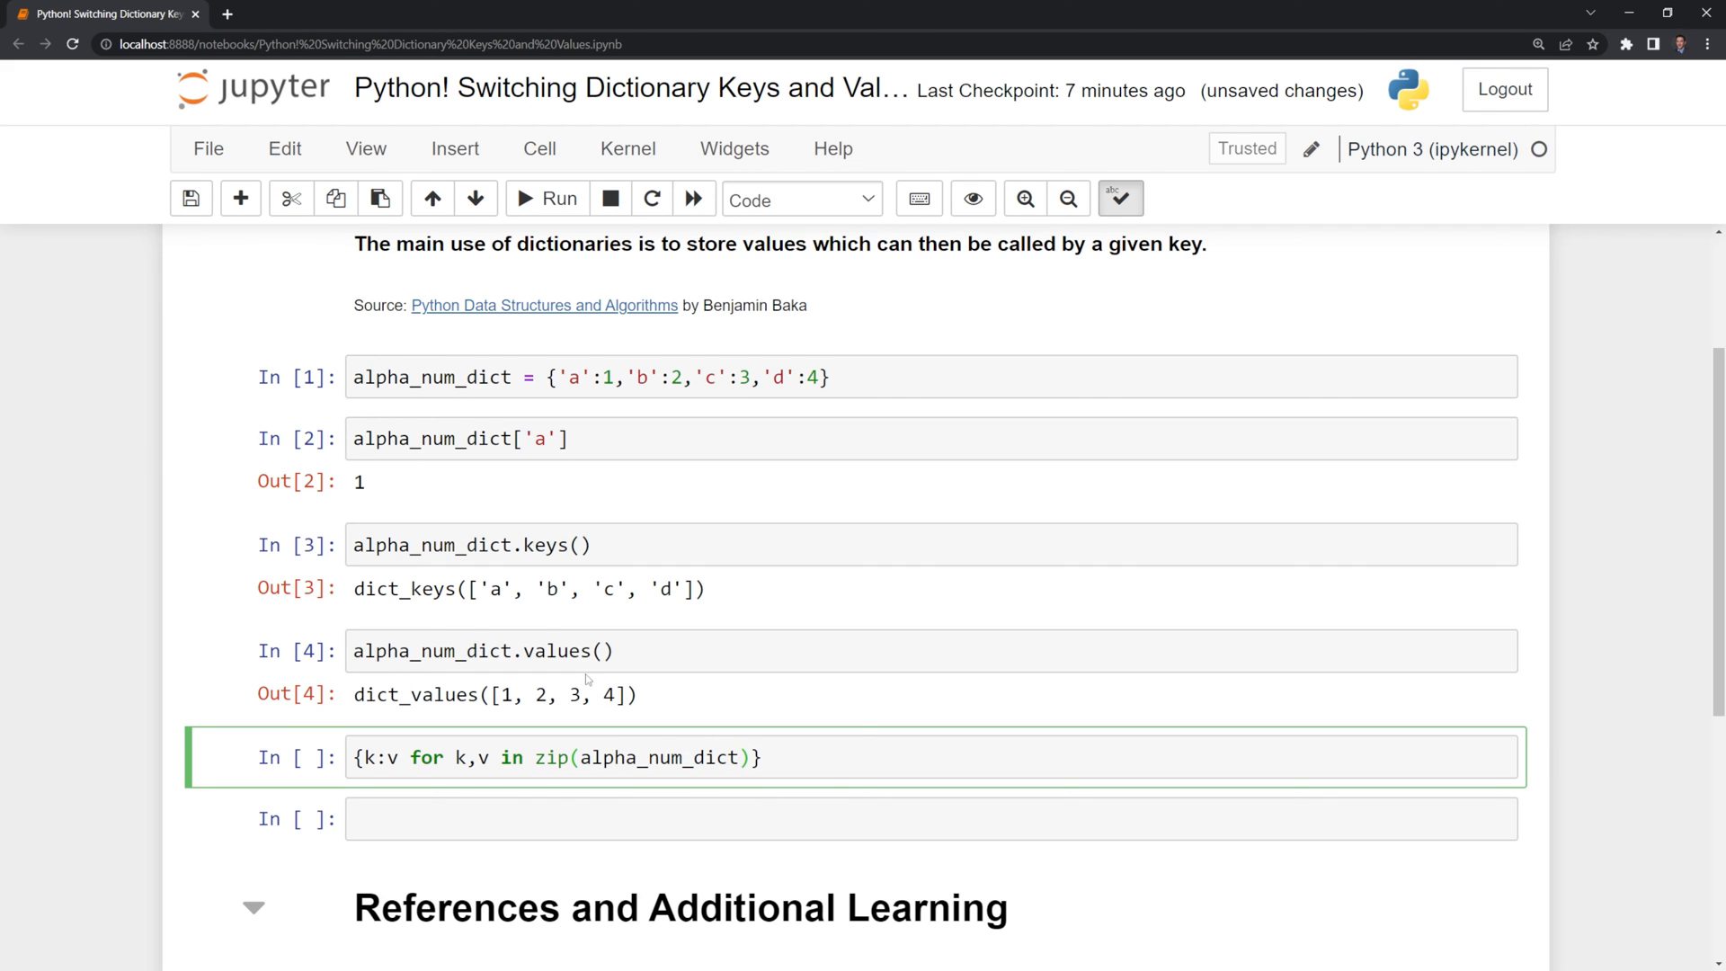
{"action": "mouse_move", "coordinate": [594, 721]}
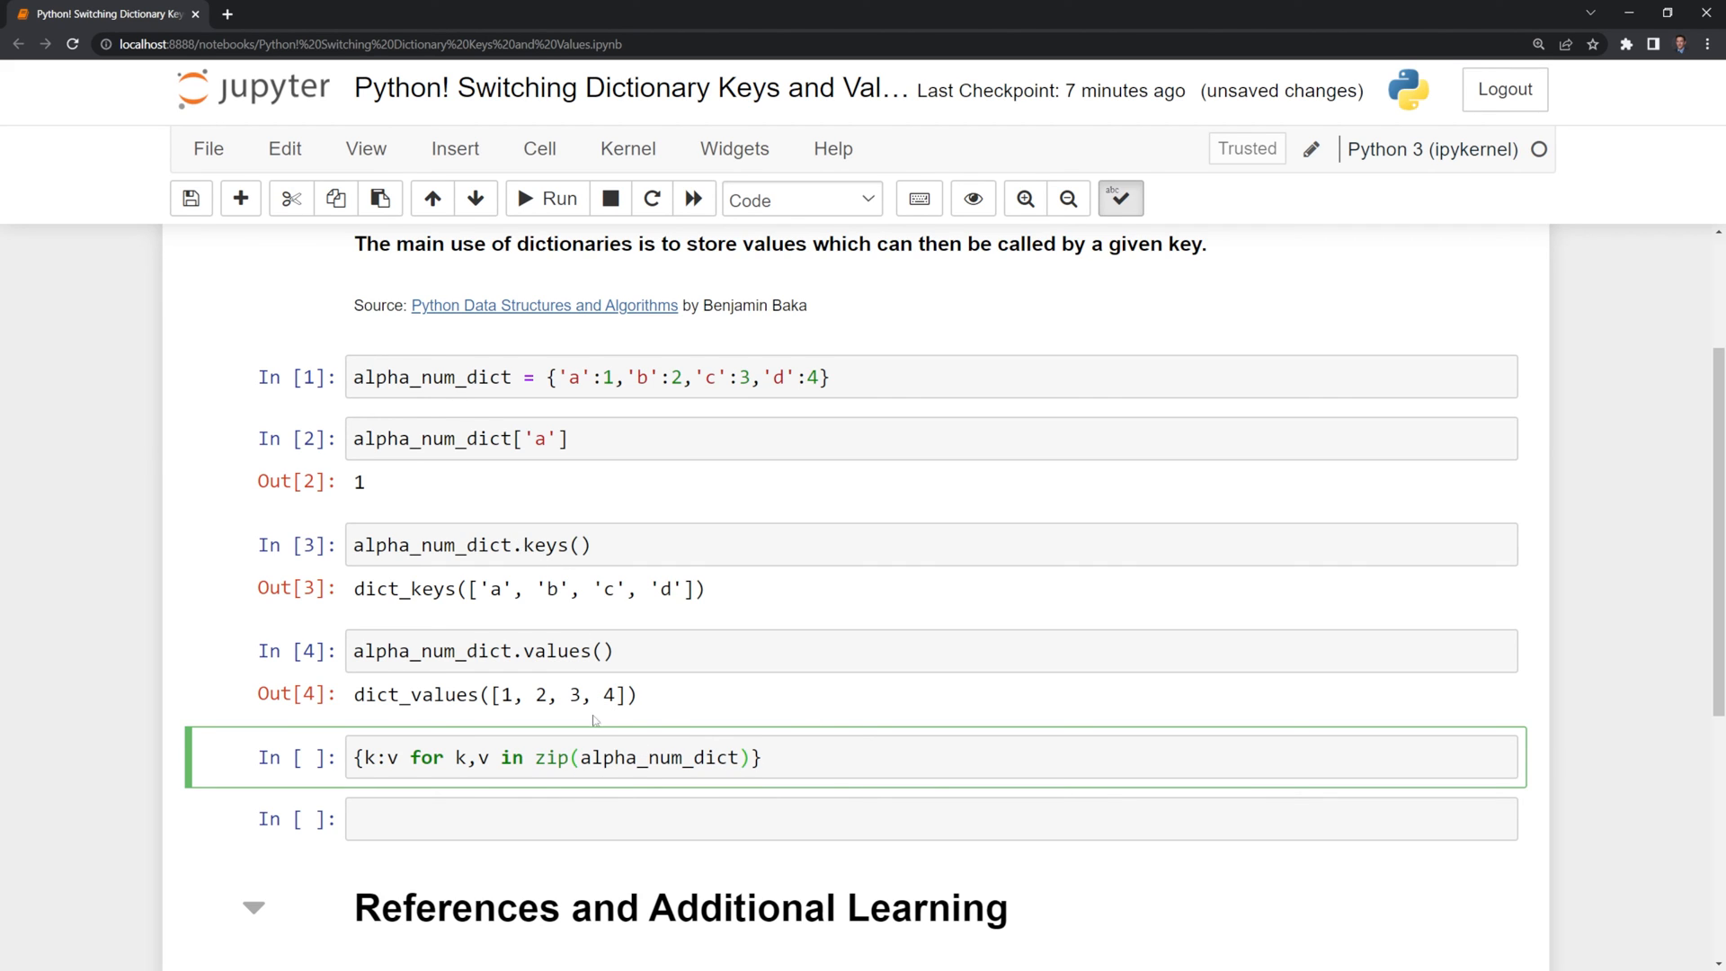
{"action": "type", "text": ".values"}
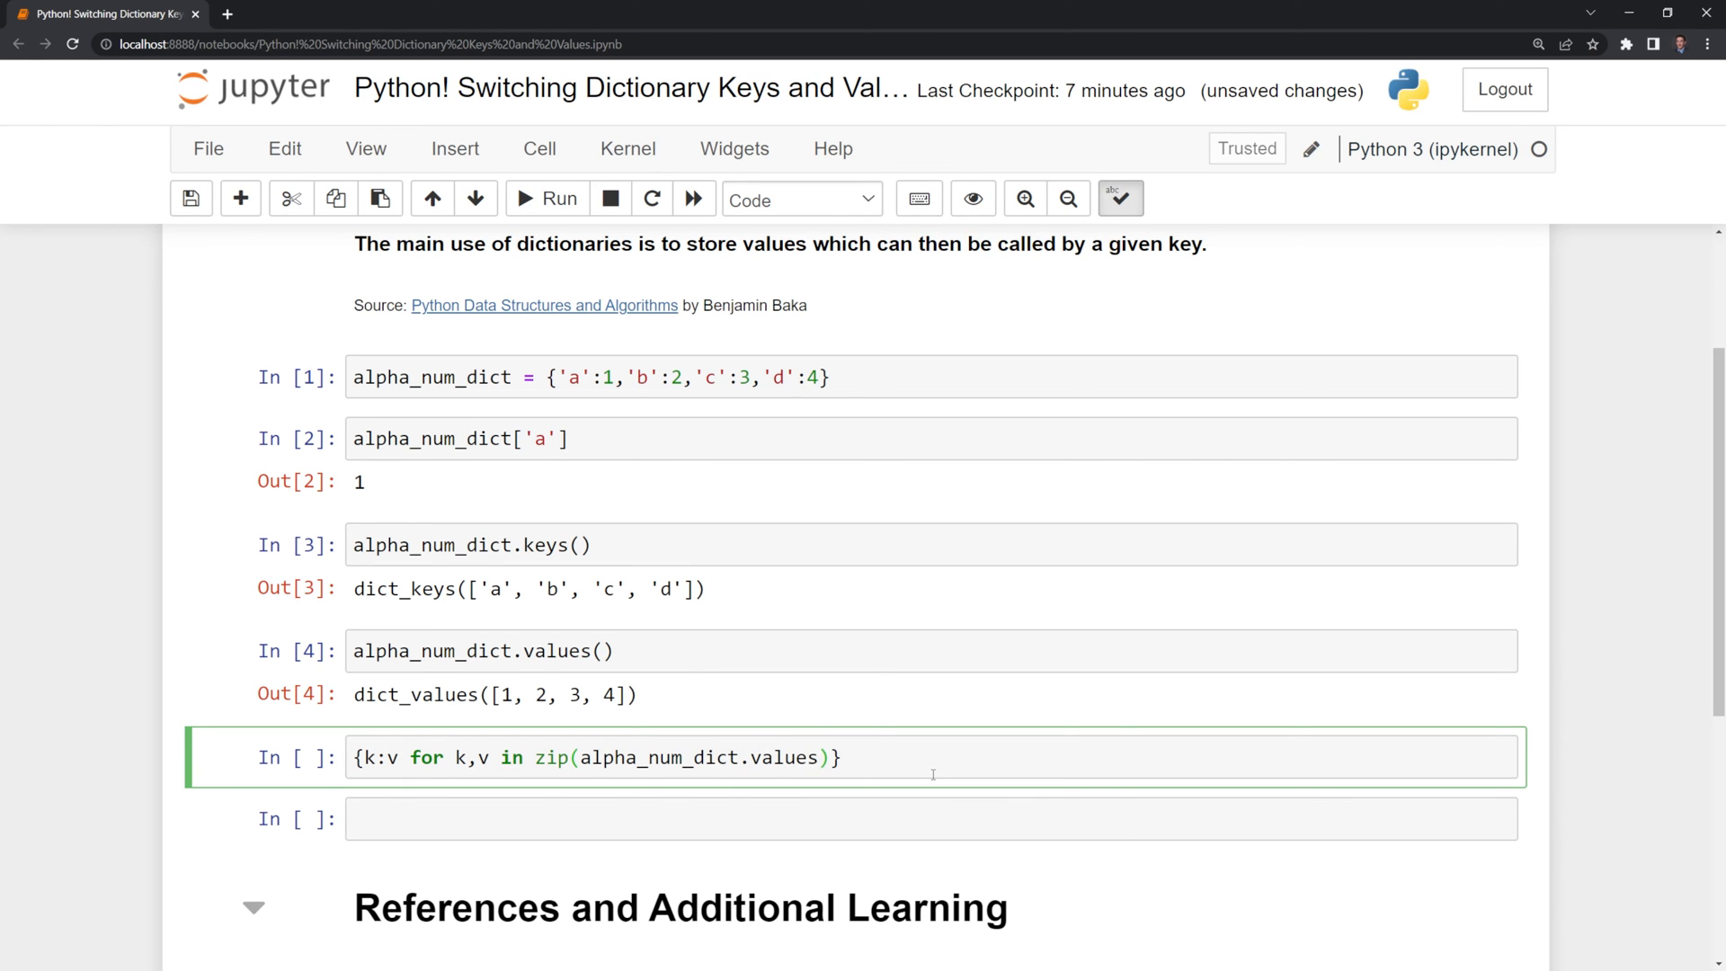
{"action": "type", "text": "()"}
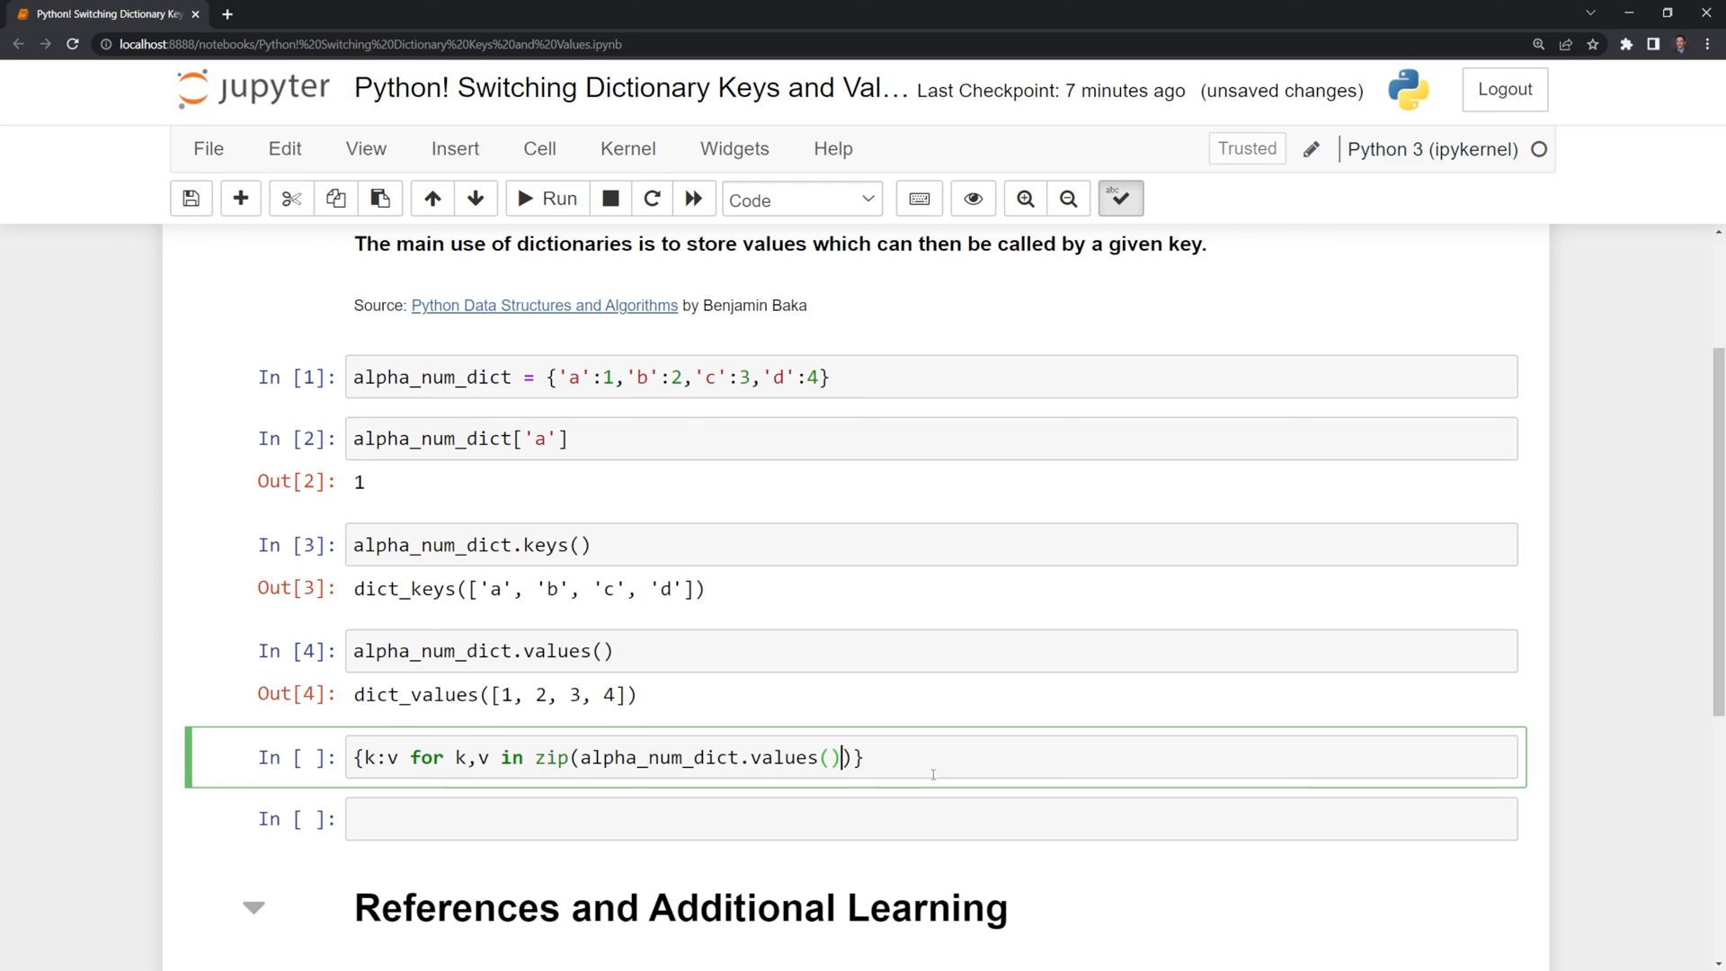
{"action": "type", "text": ","}
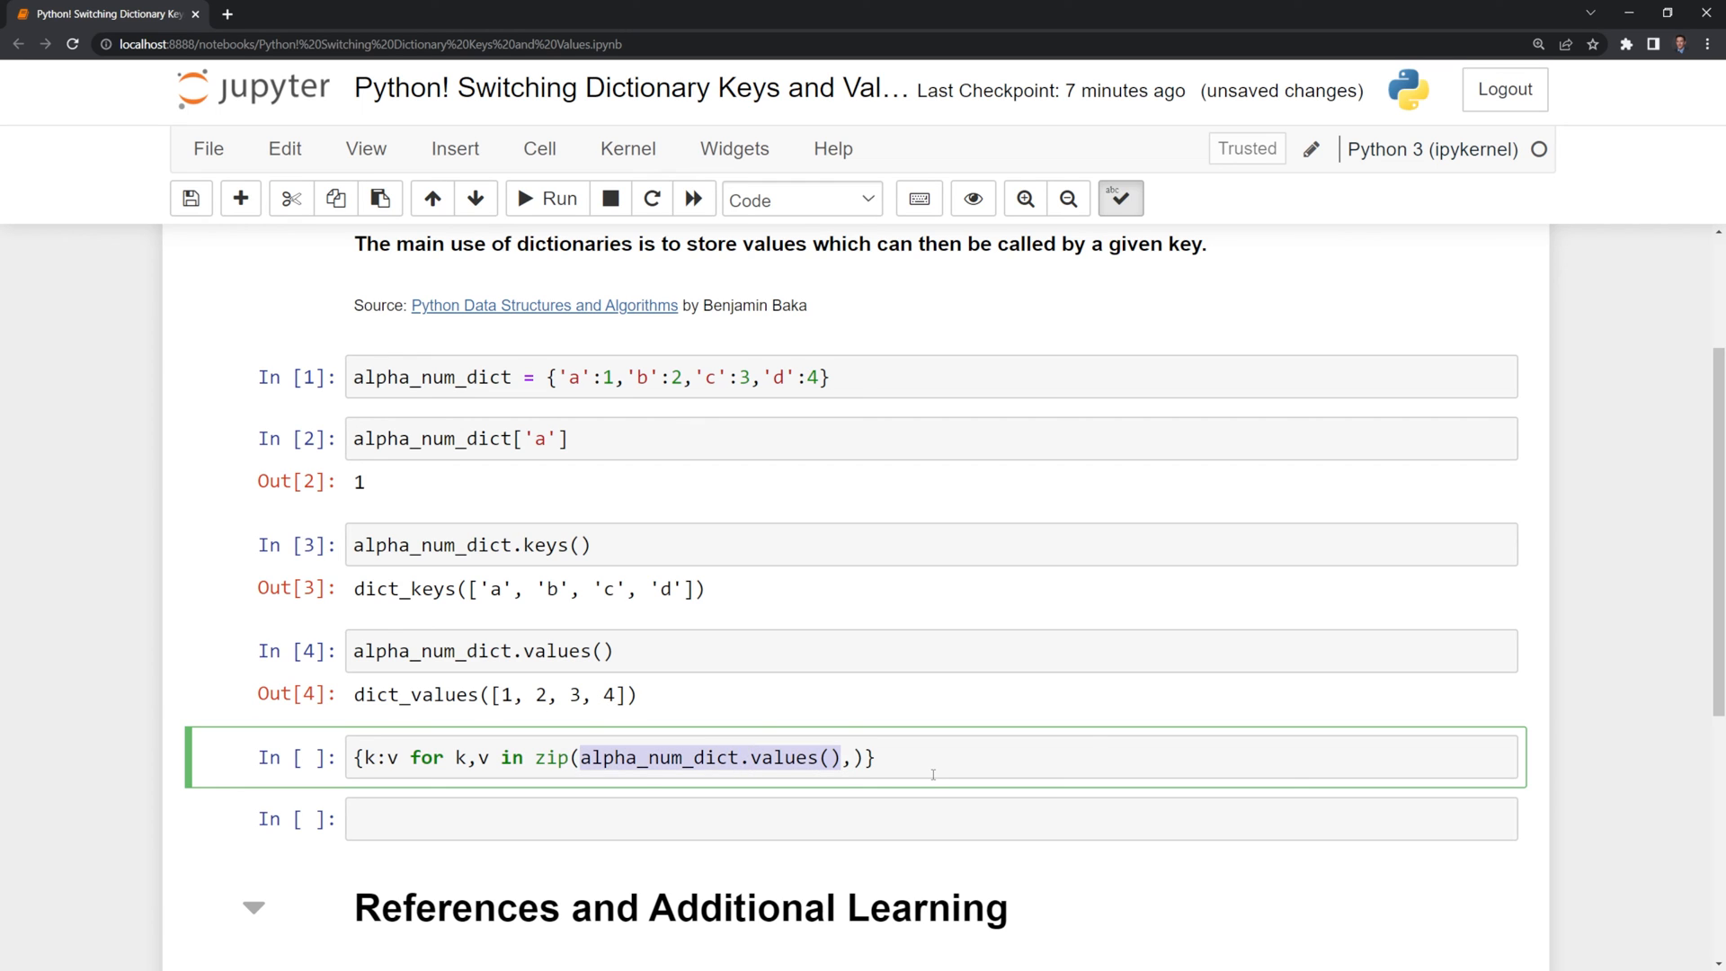
{"action": "left_click", "coordinate": [559, 200]}
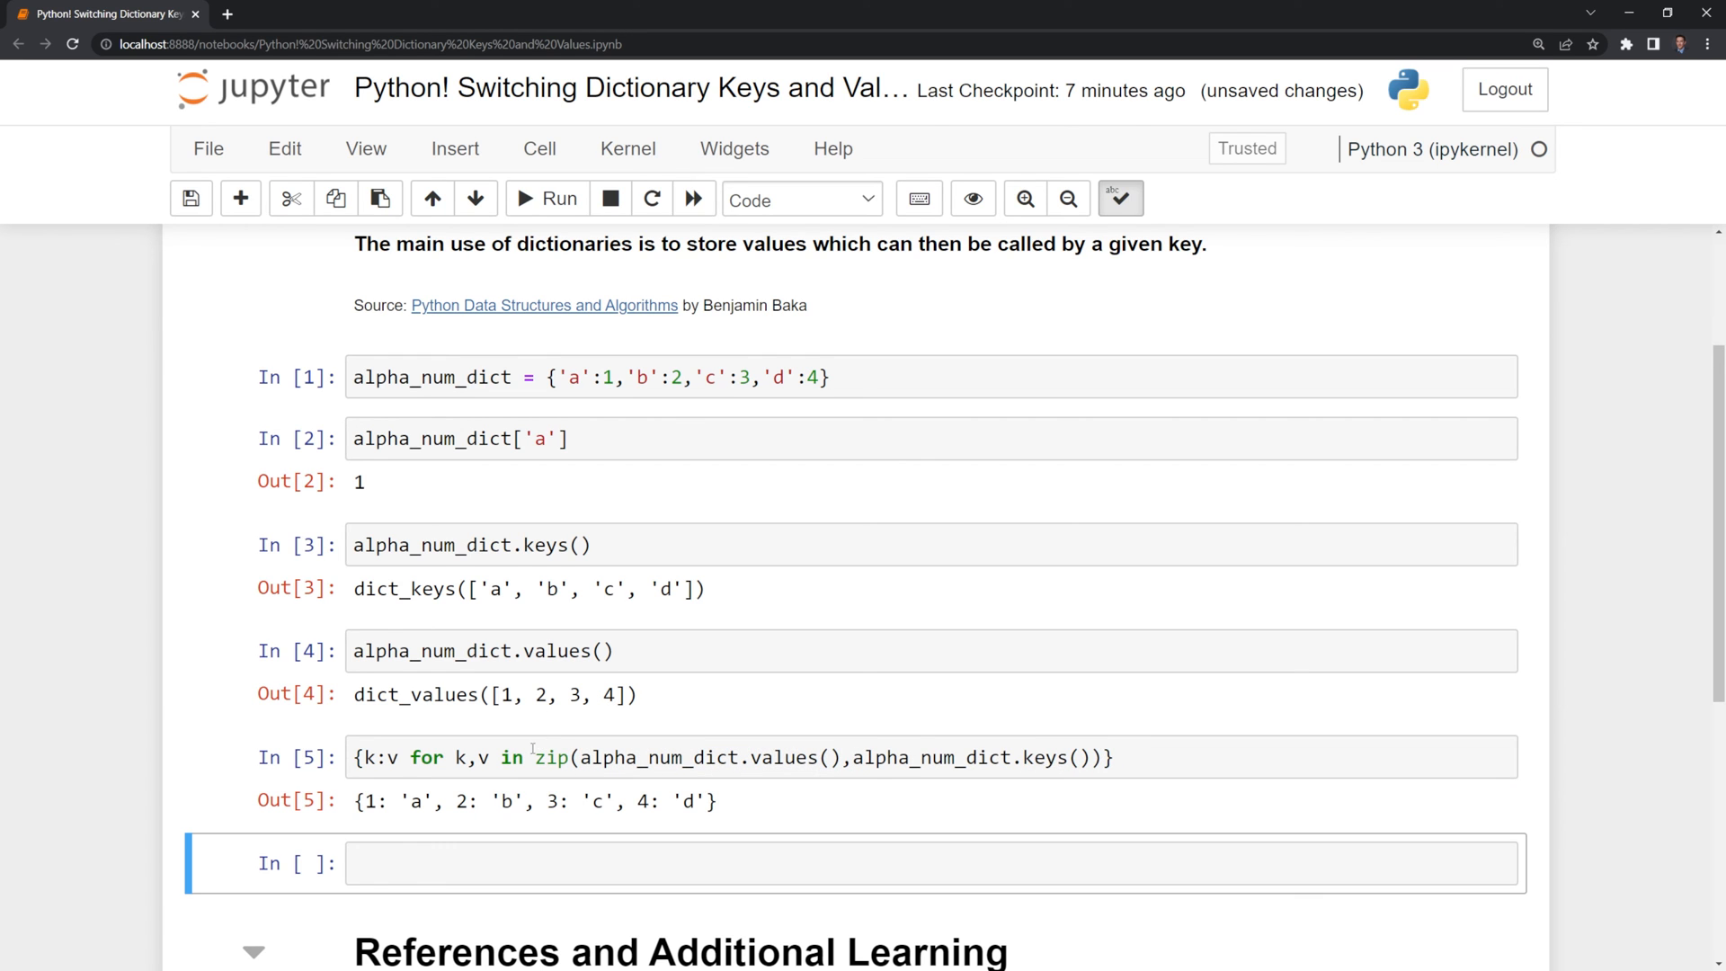
{"action": "scroll", "scroll_direction": "down", "scroll_amount": 3}
{"action": "type", "text": "print(num_alpha_dict)"}
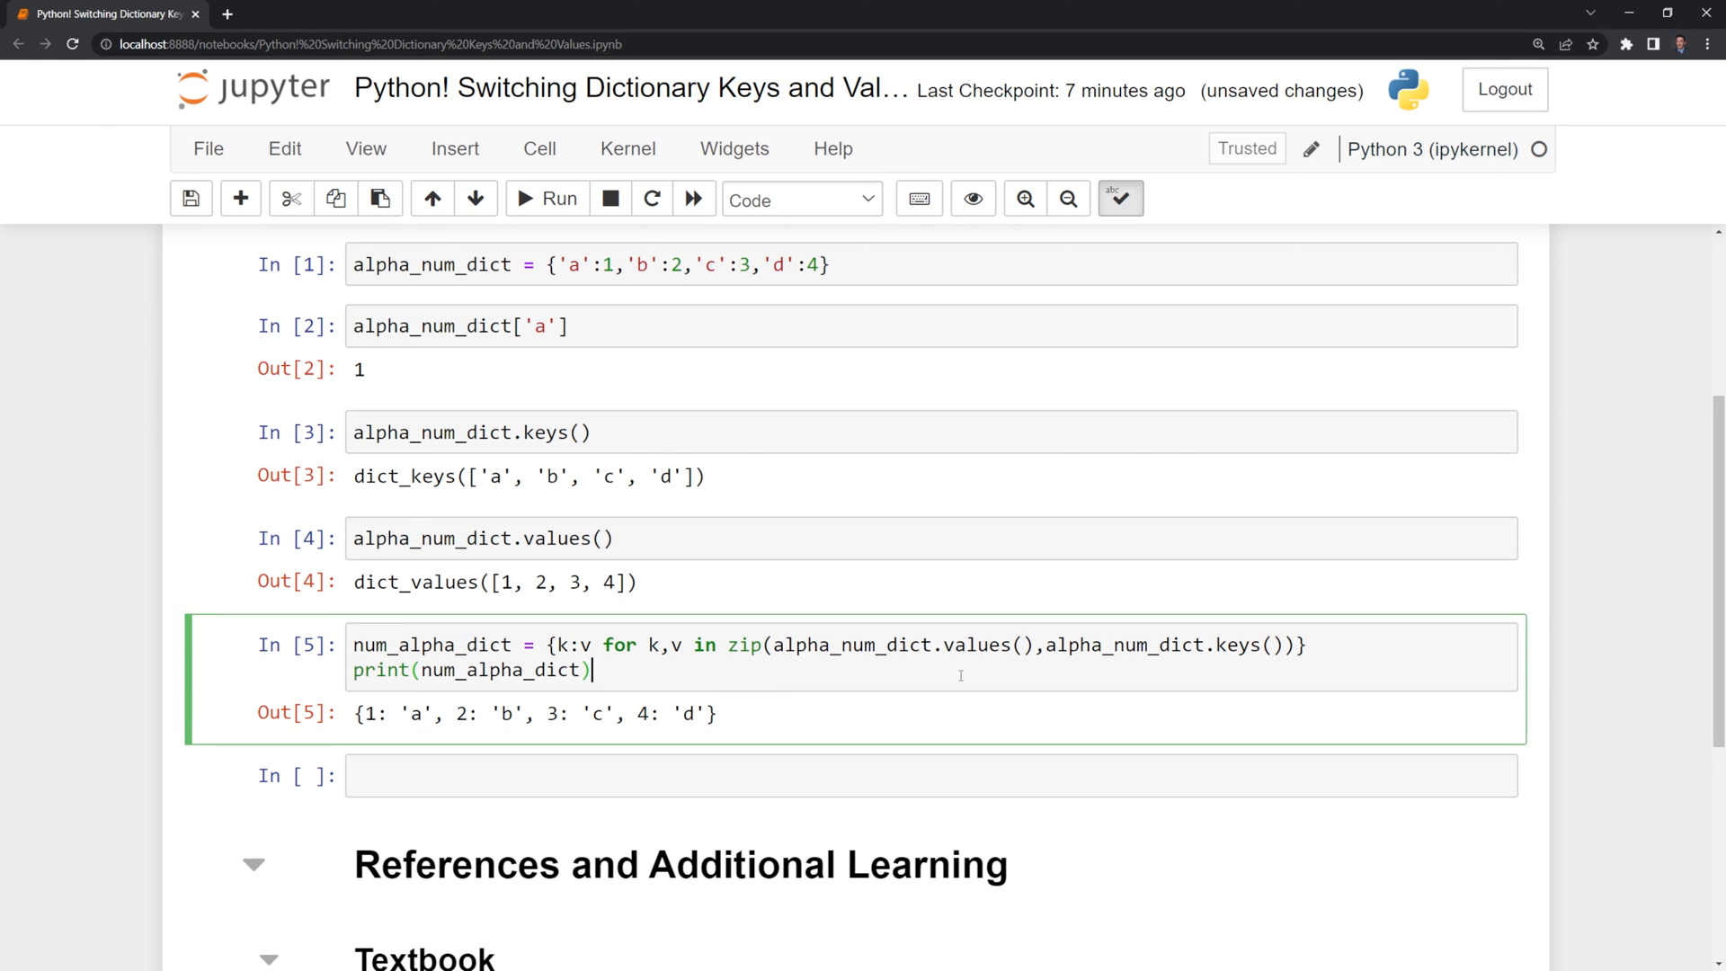
Step: Run the cell assigning and printing num_alpha_dict, then enter num_alpha_dict in a new cell
{"action": "left_click", "coordinate": [559, 200]}
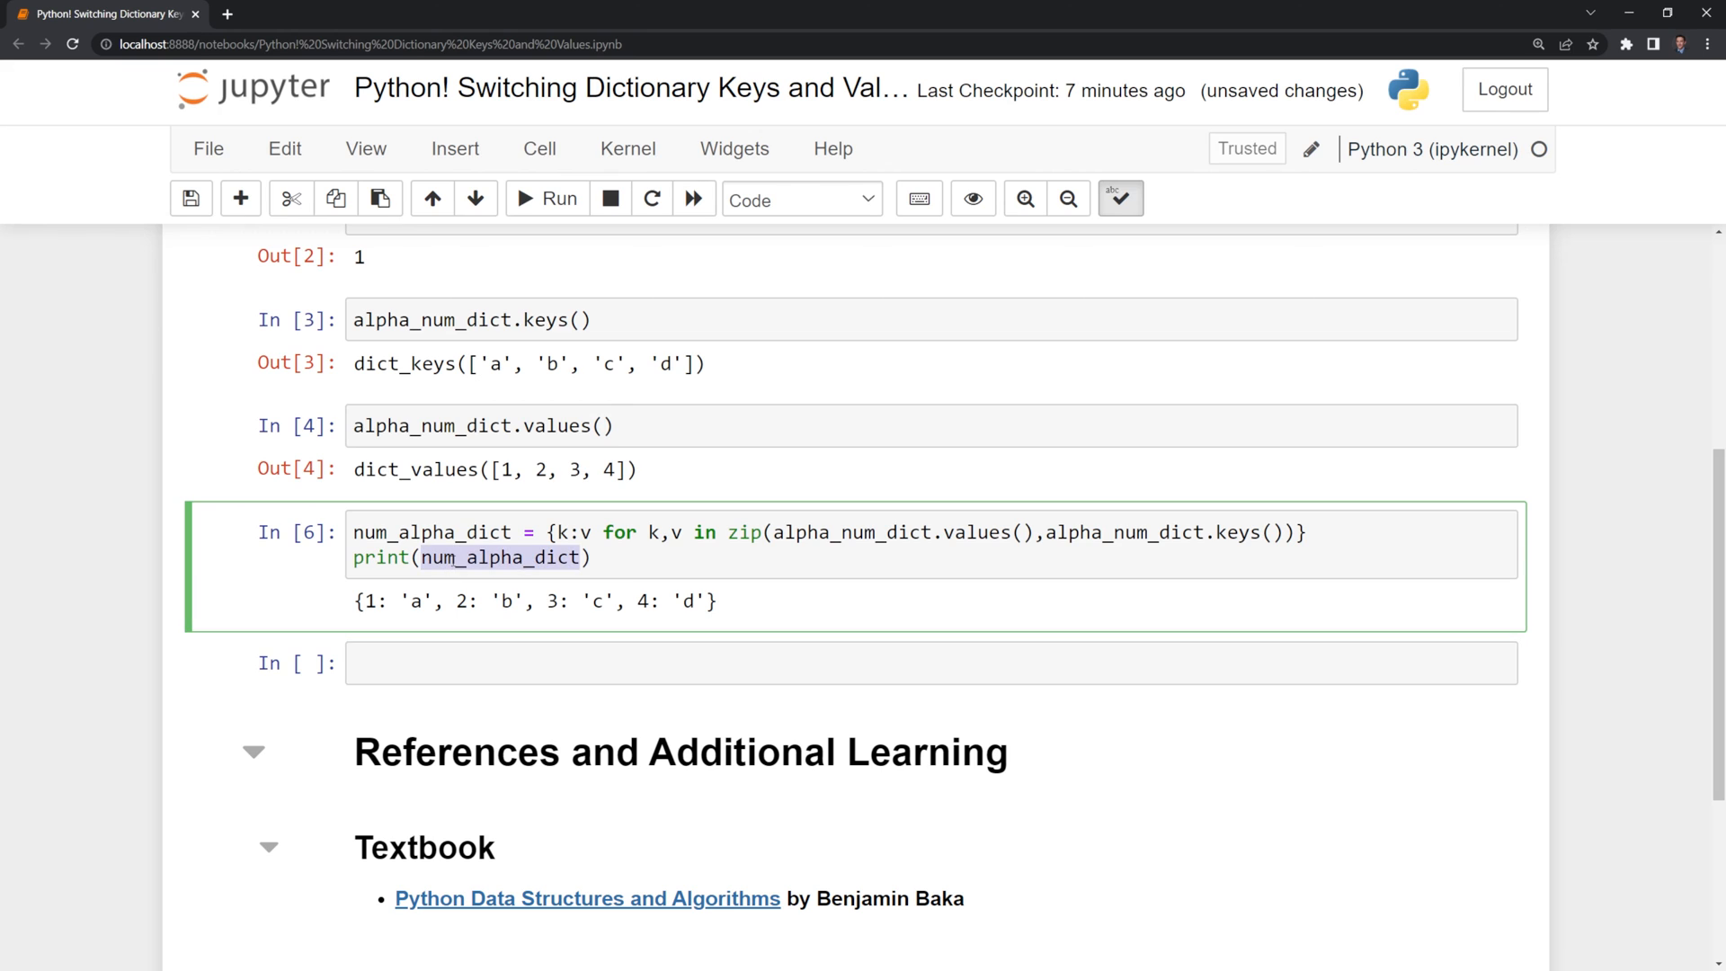
{"action": "type", "text": "num_alpha_dict"}
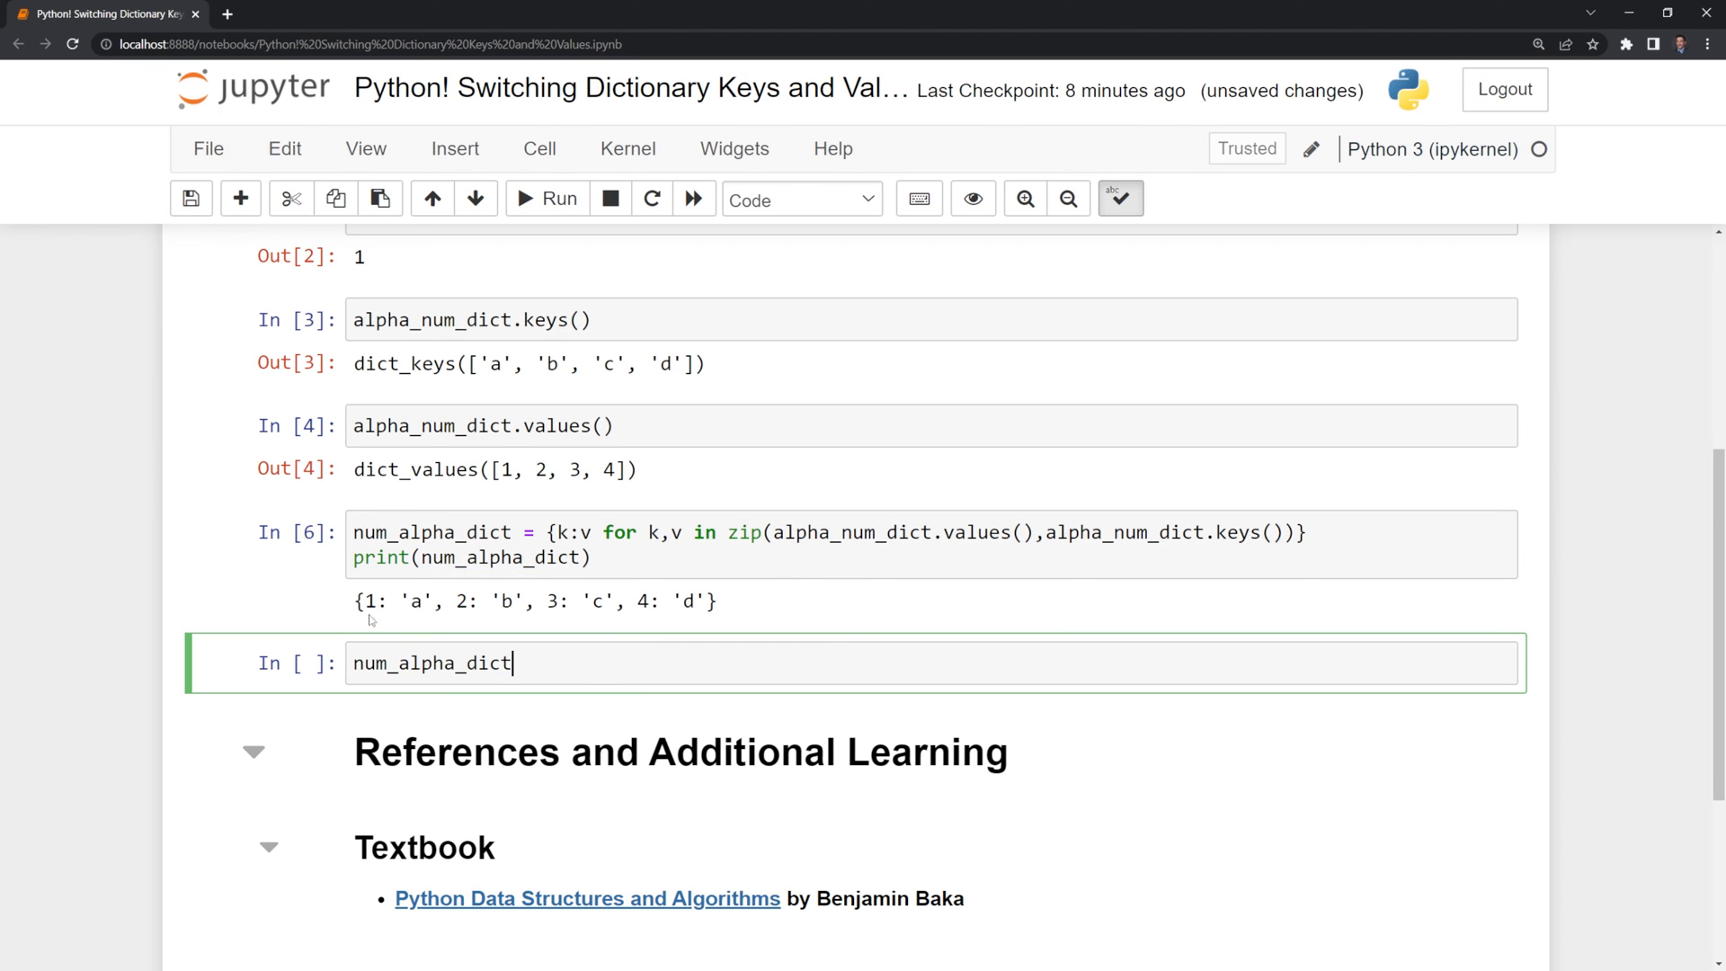
{"action": "mouse_move", "coordinate": [373, 608]}
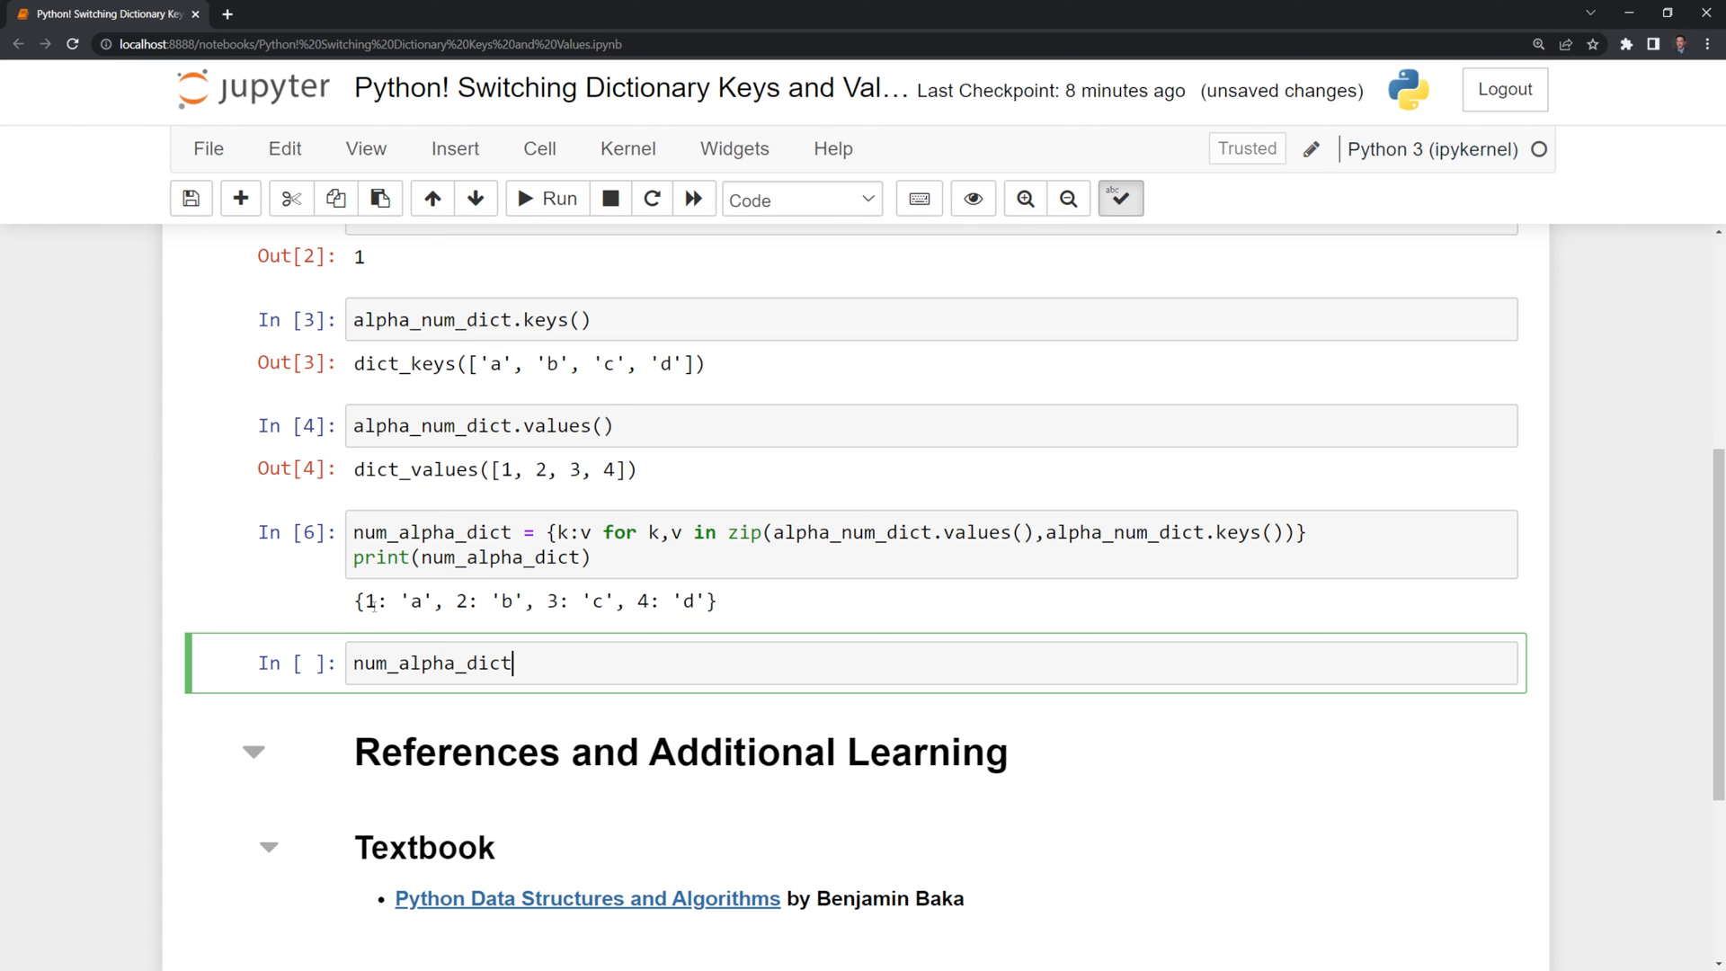
Step: Complete the lookup as num_alpha_dict[1] and run it, outputting 'a'
{"action": "type", "text": "[]"}
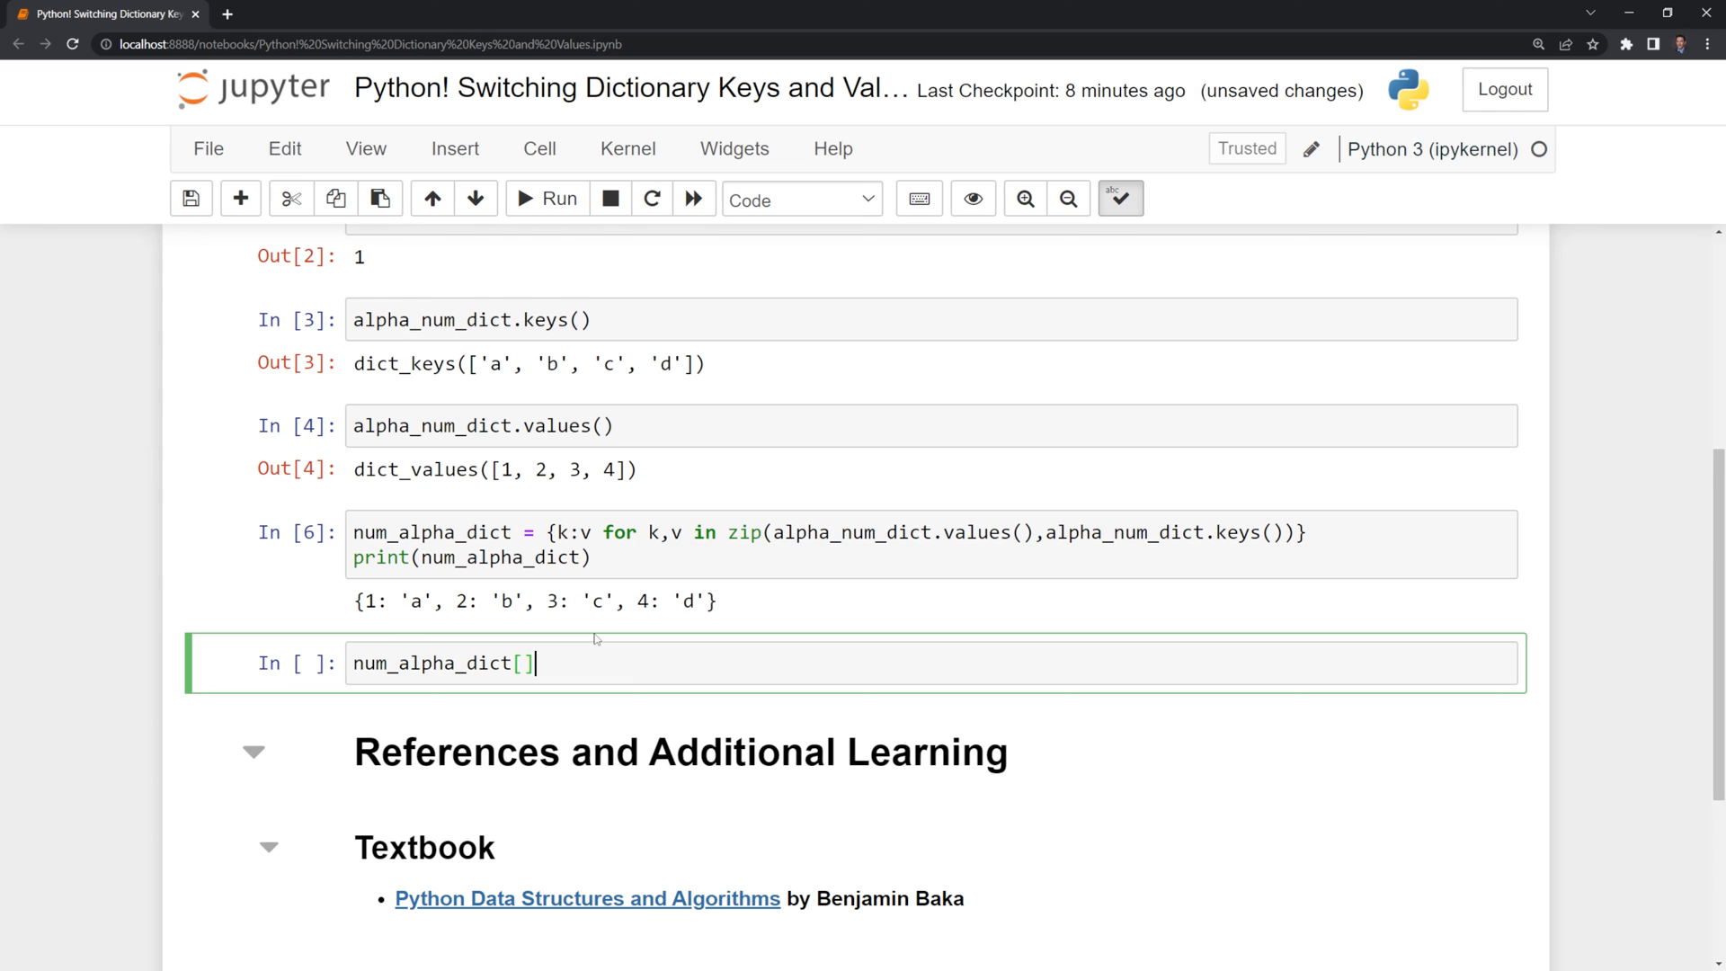
{"action": "type", "text": "1"}
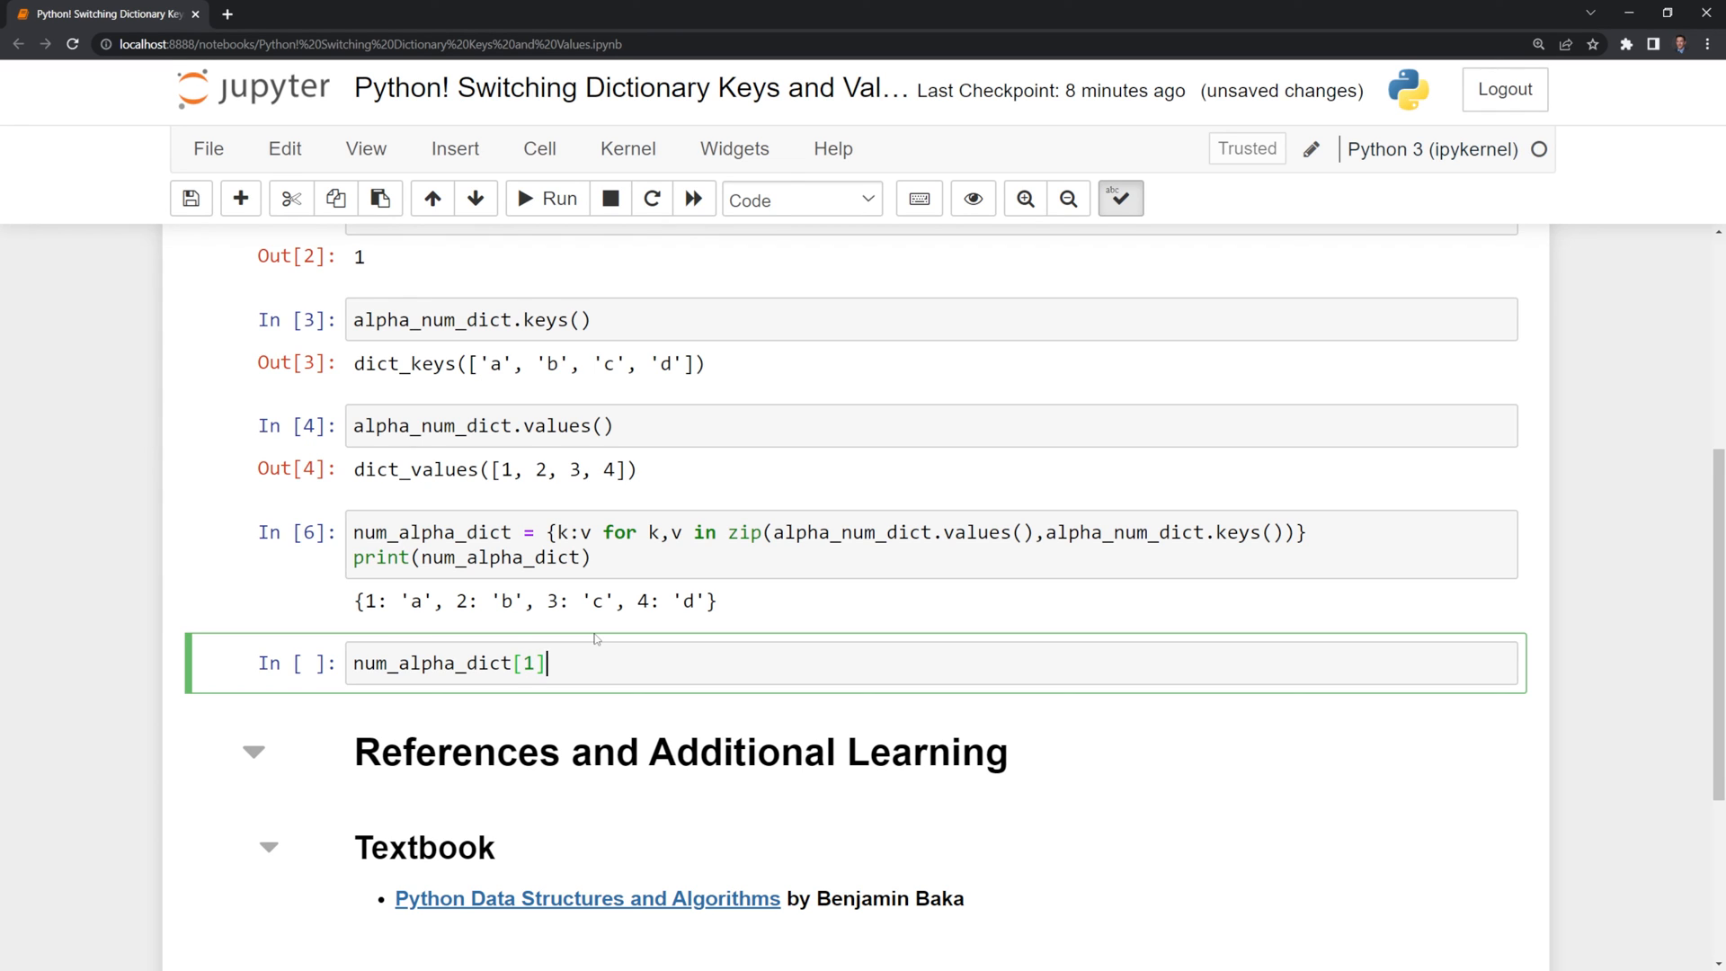
{"action": "left_click", "coordinate": [546, 200]}
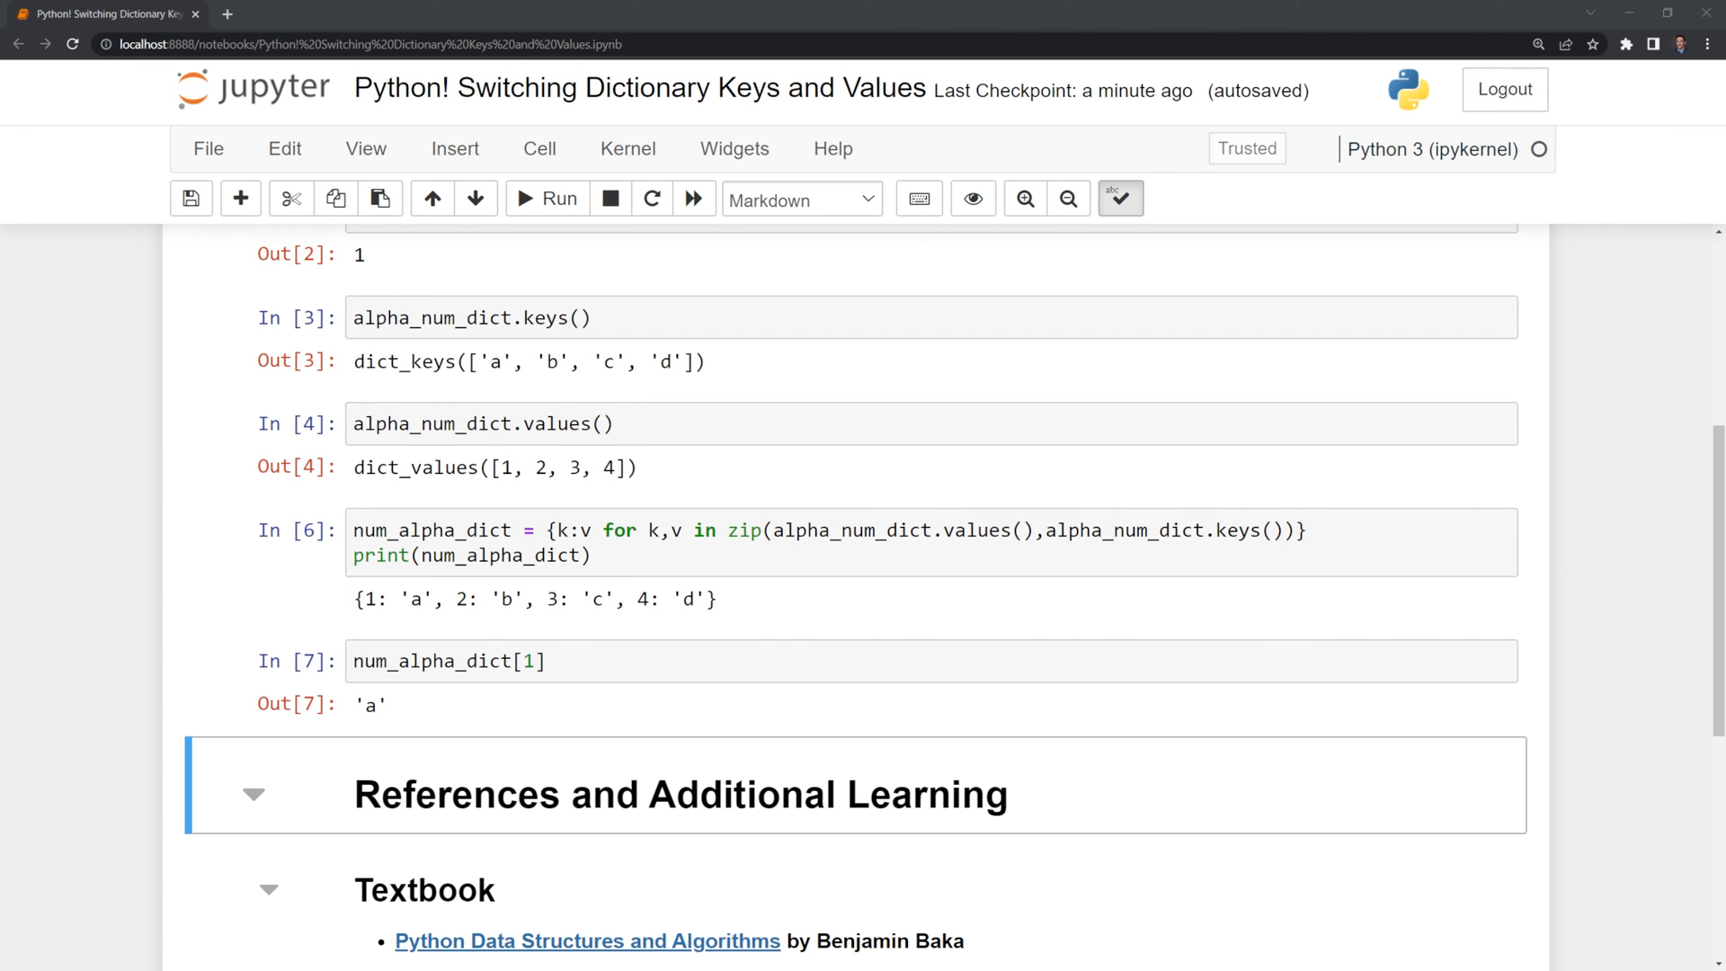
{"action": "scroll", "scroll_direction": "down", "scroll_amount": 3}
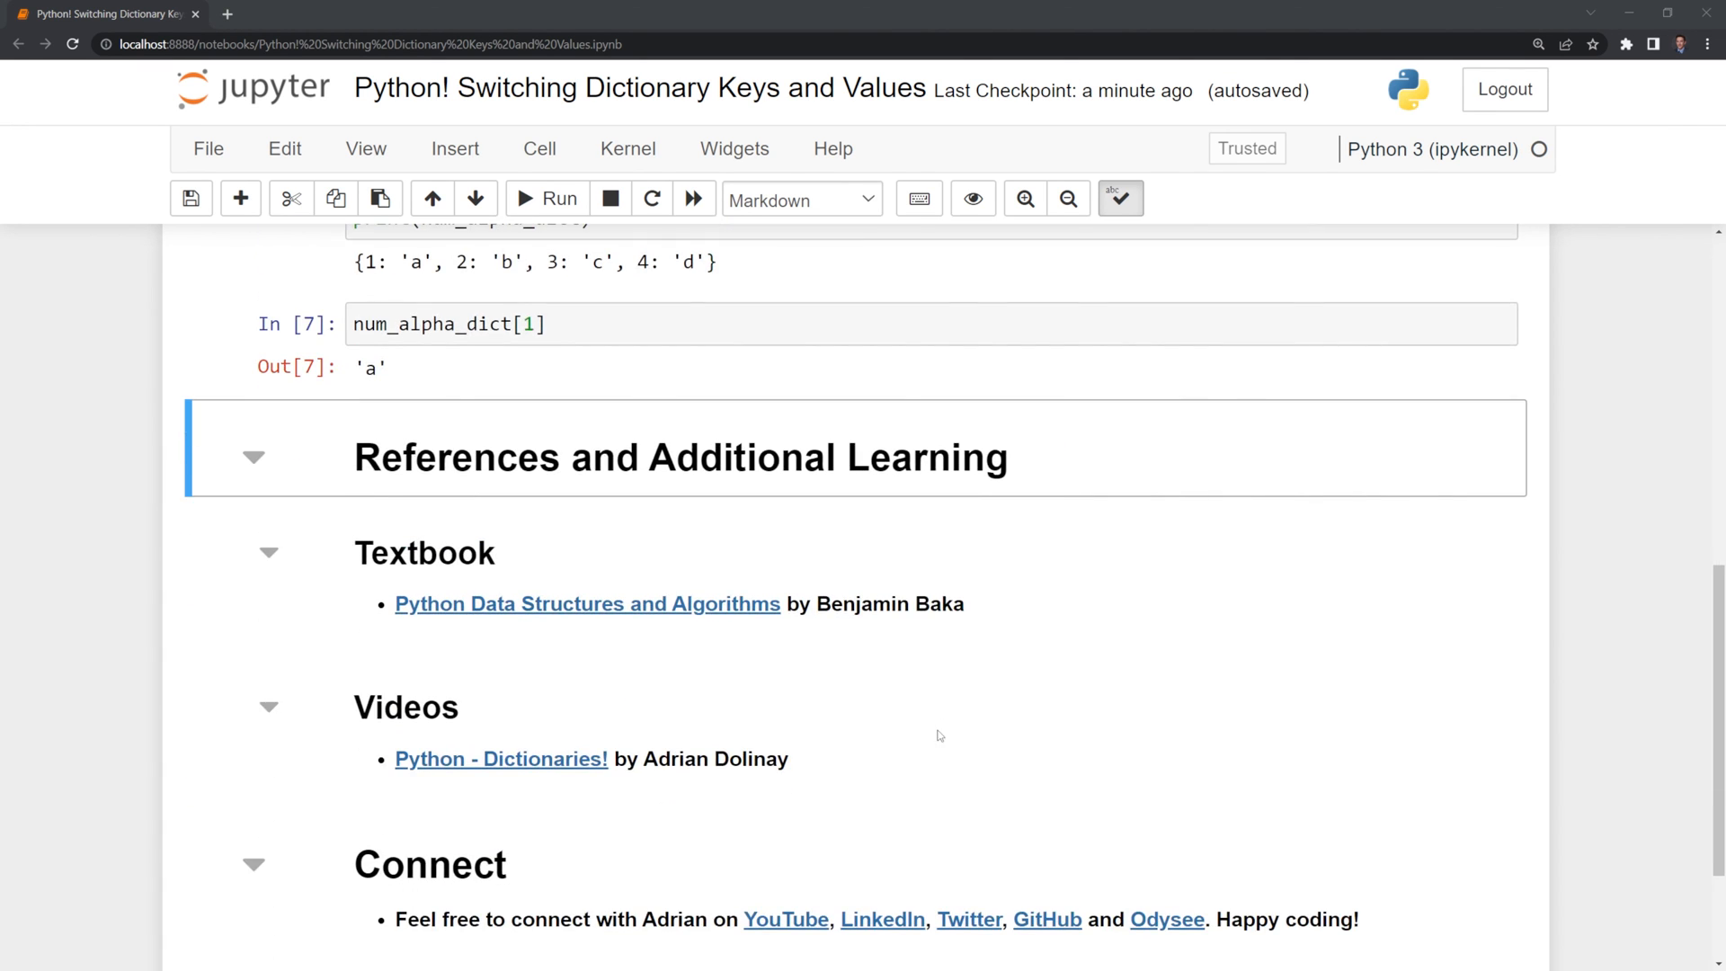
{"action": "mouse_move", "coordinate": [587, 603]}
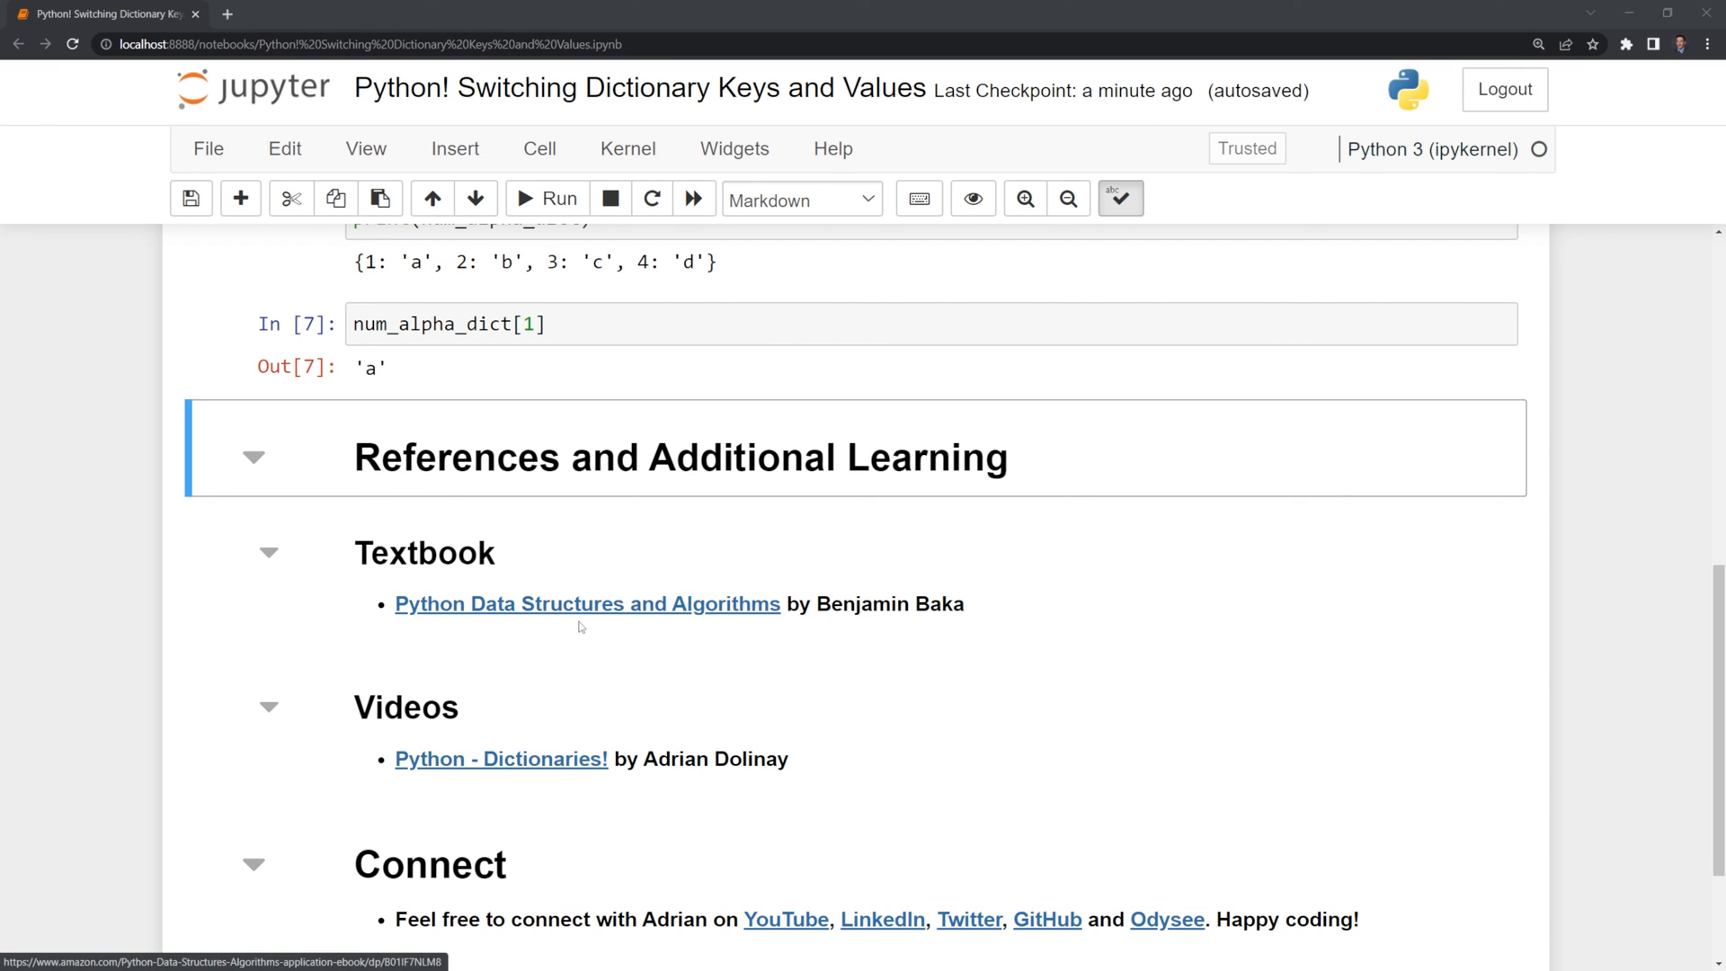
{"action": "mouse_move", "coordinate": [1094, 730]}
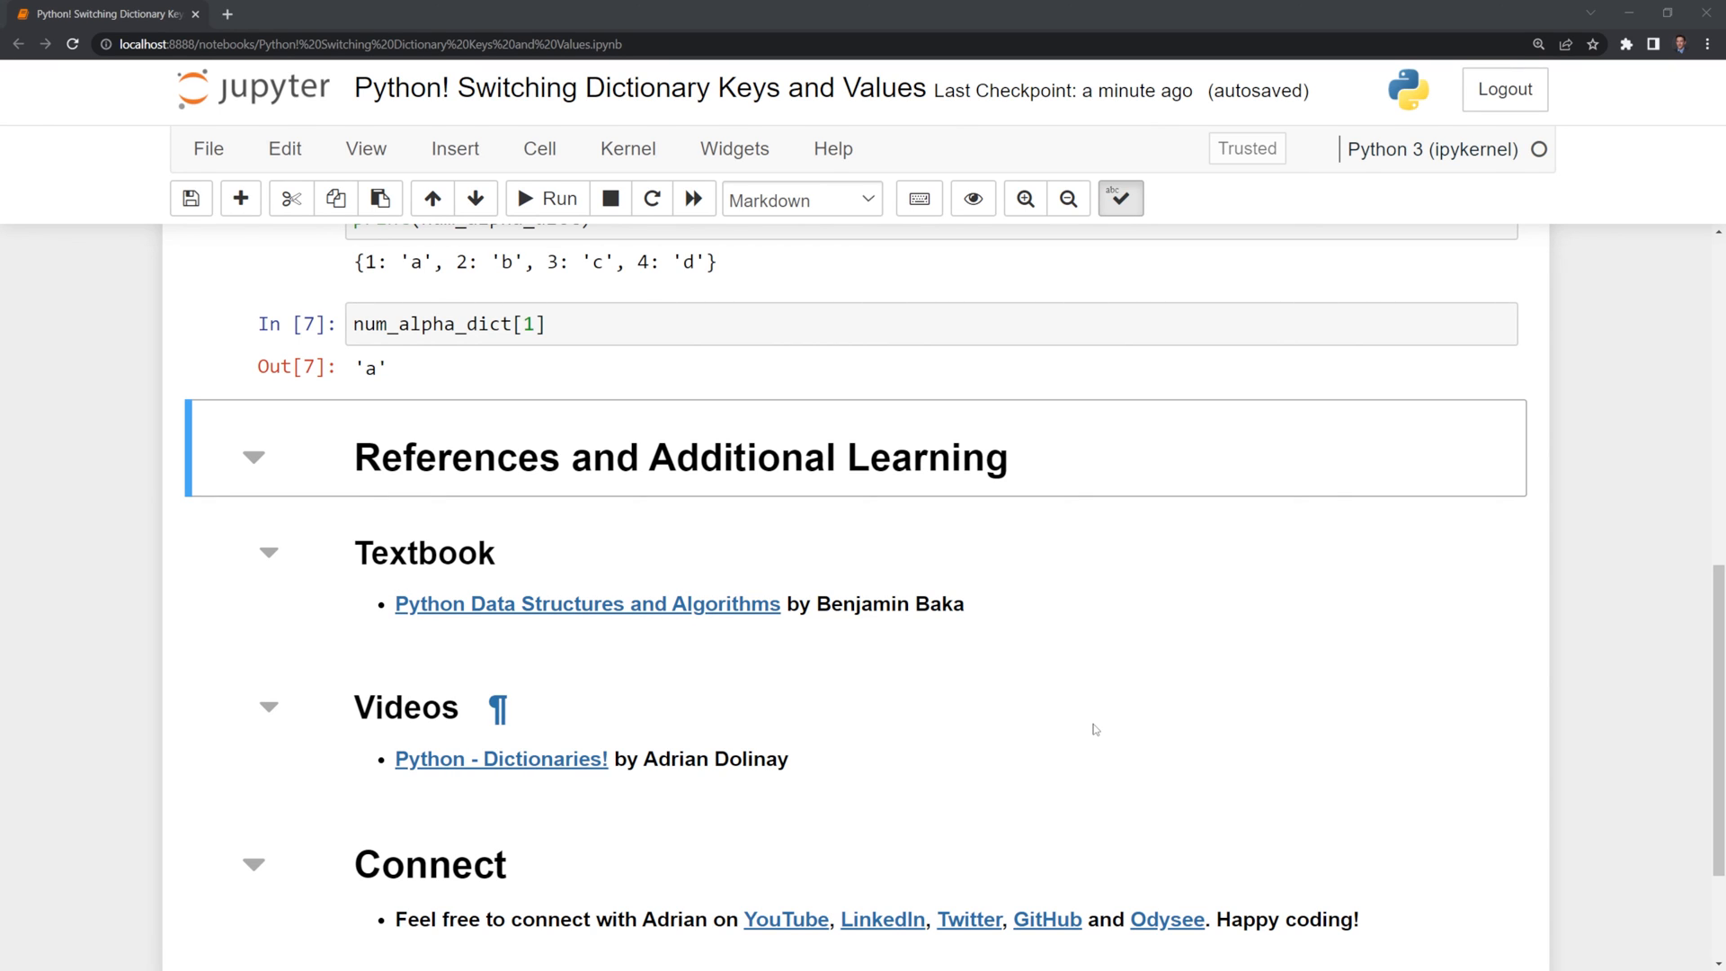
{"action": "mouse_move", "coordinate": [1094, 729]}
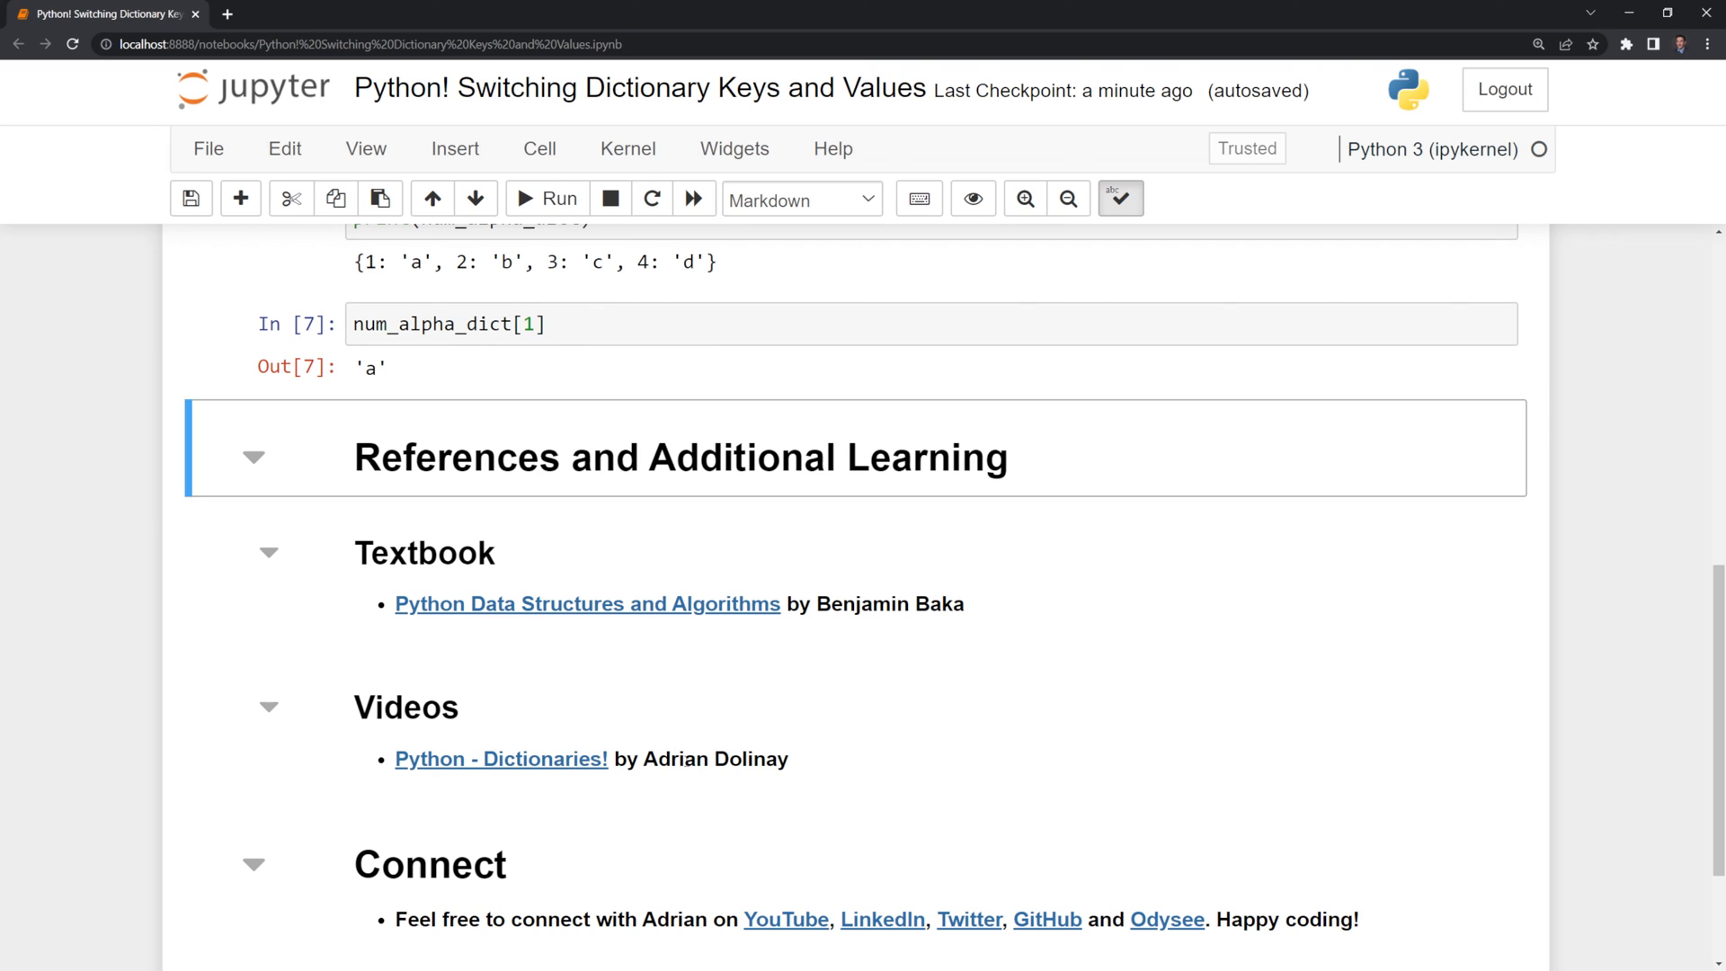
{"action": "left_click", "coordinate": [556, 727]}
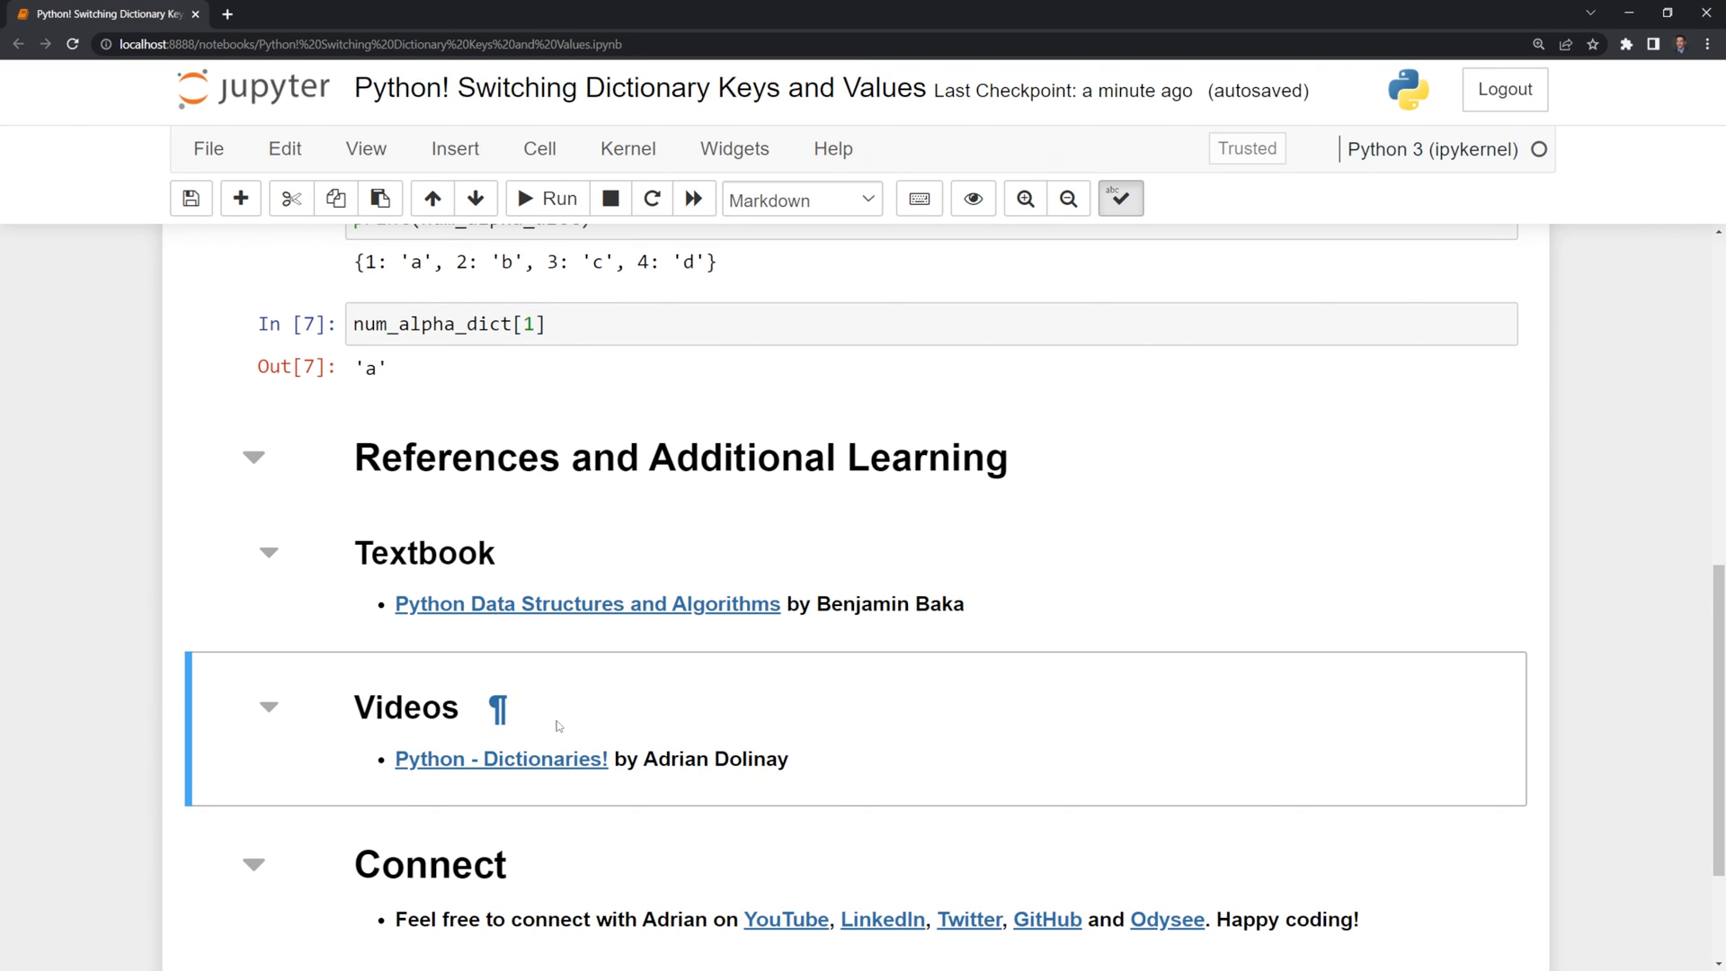
{"action": "mouse_move", "coordinate": [598, 709]}
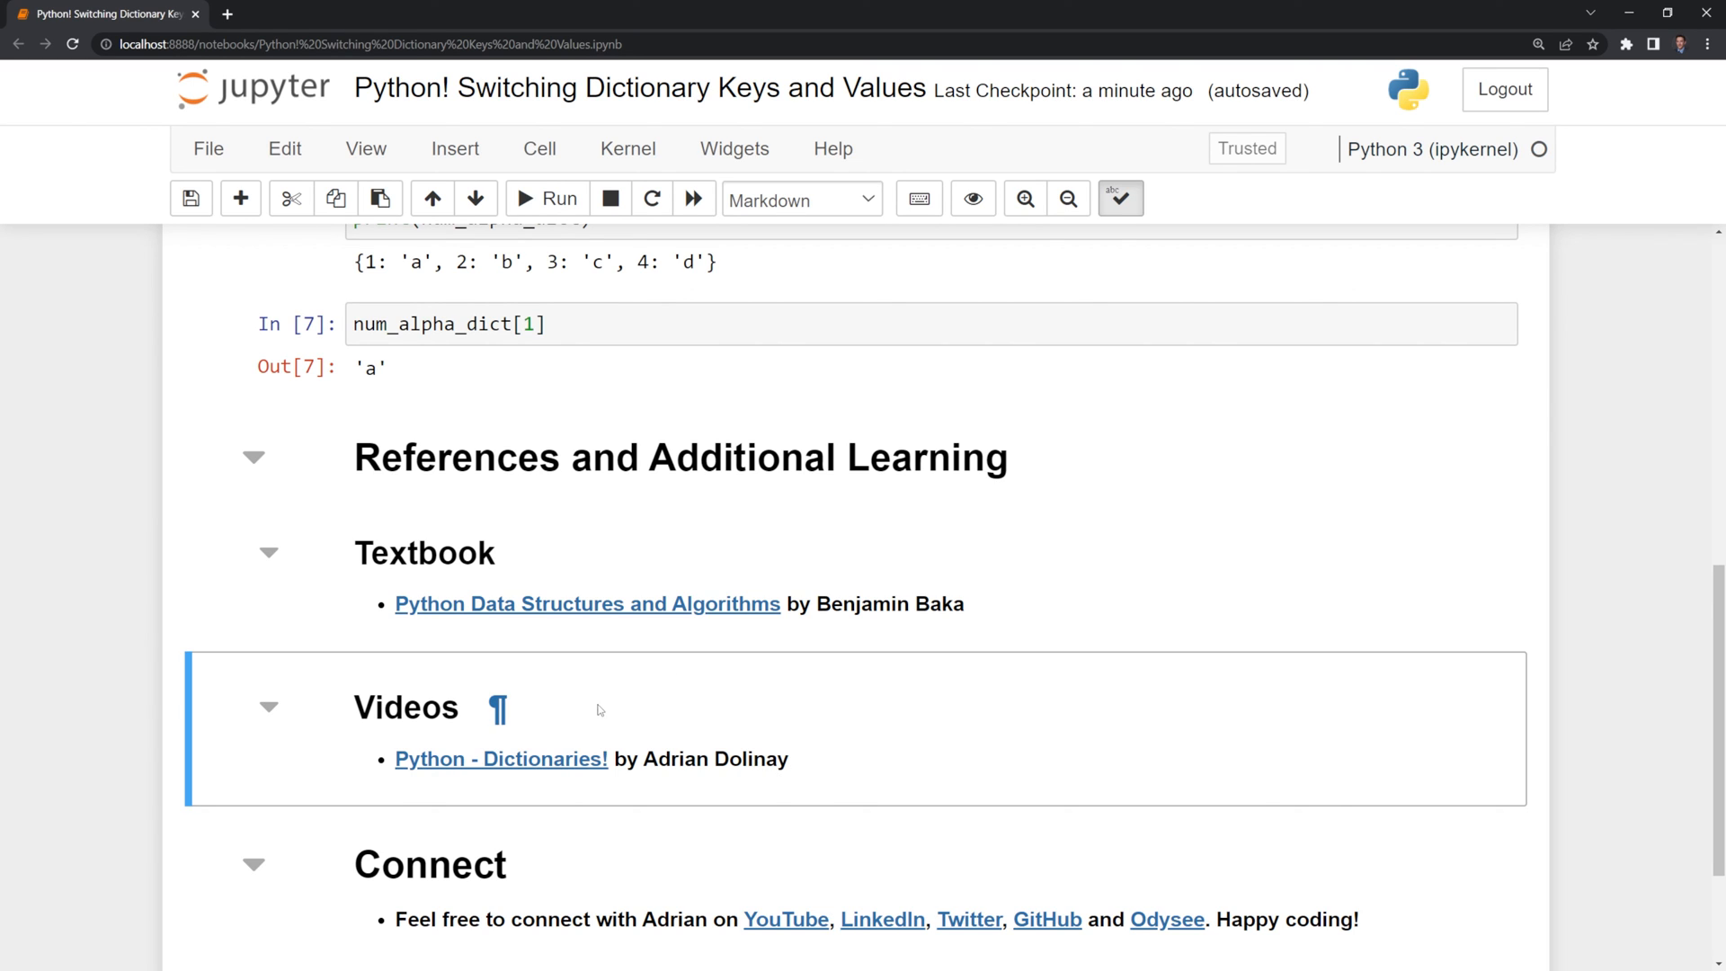
{"action": "scroll", "scroll_direction": "down", "scroll_amount": 3}
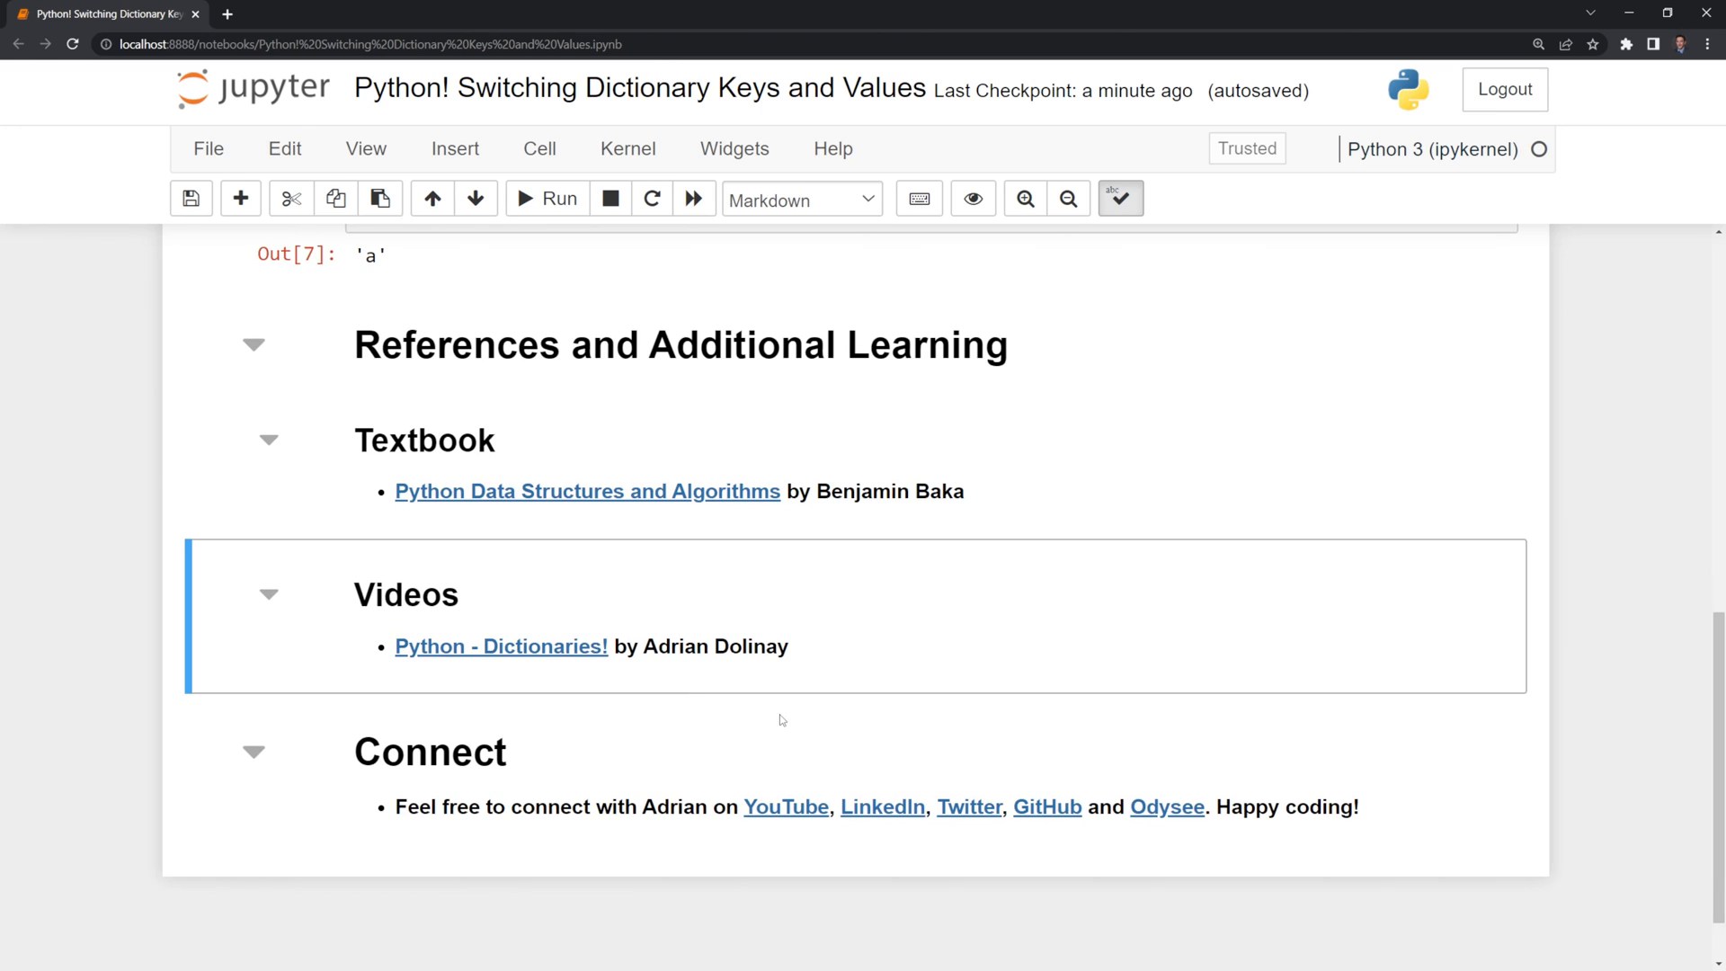